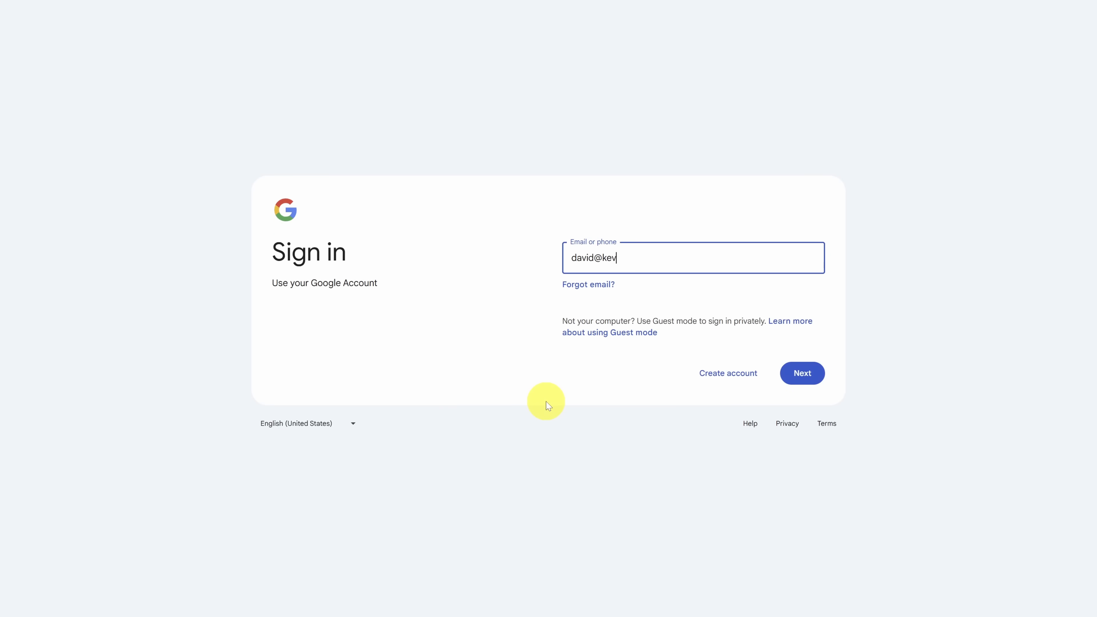
# - Enter the Google account email and complete sign-in to reach the NotebookLM home page
pyautogui.write('strat.onmicrosof')
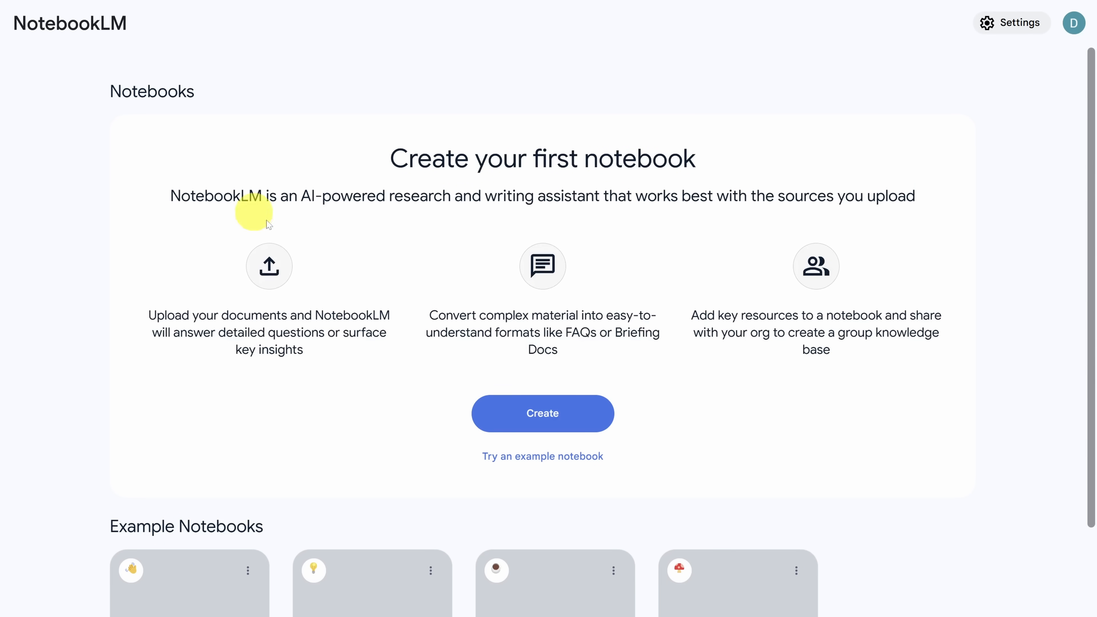
# - Create a new untitled notebook so its Add sources dialog appears
pyautogui.click(543, 413)
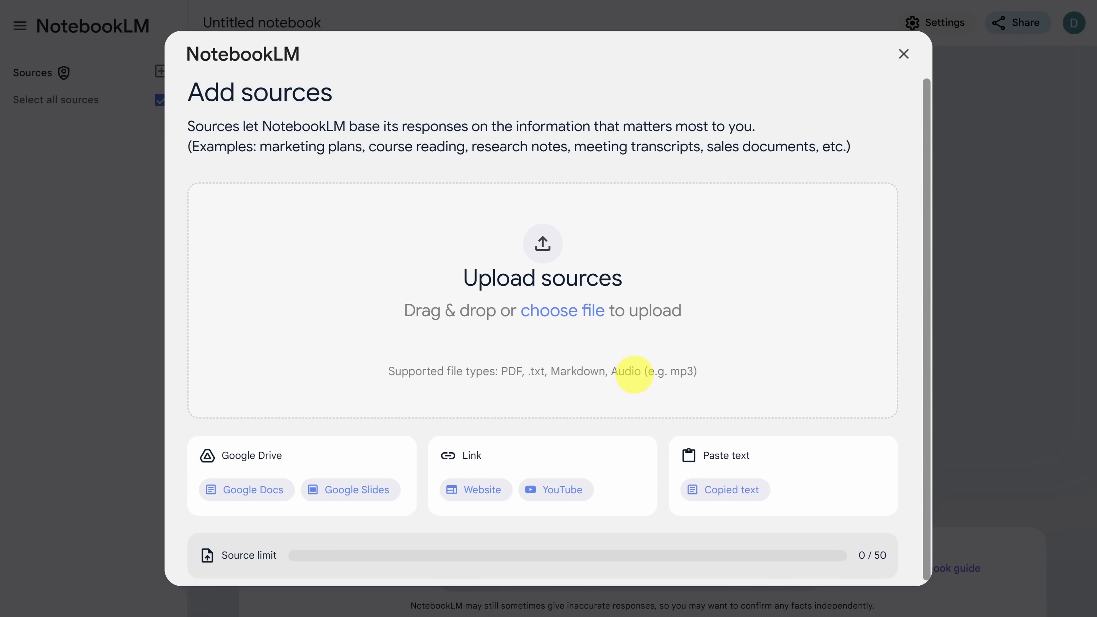
pyautogui.moveTo(320, 497)
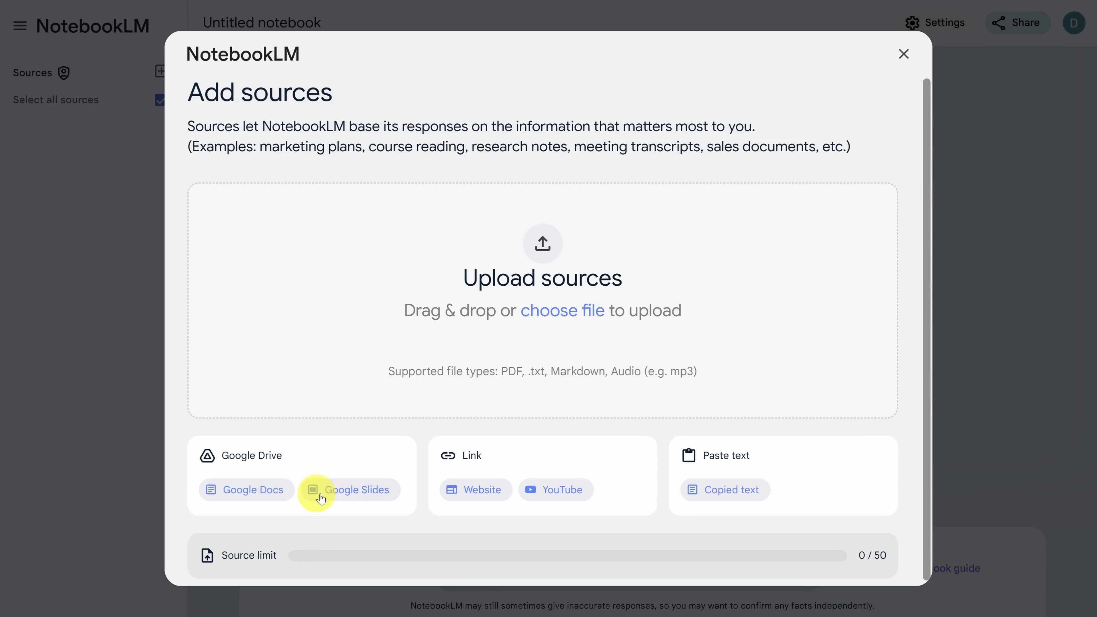
pyautogui.moveTo(567, 493)
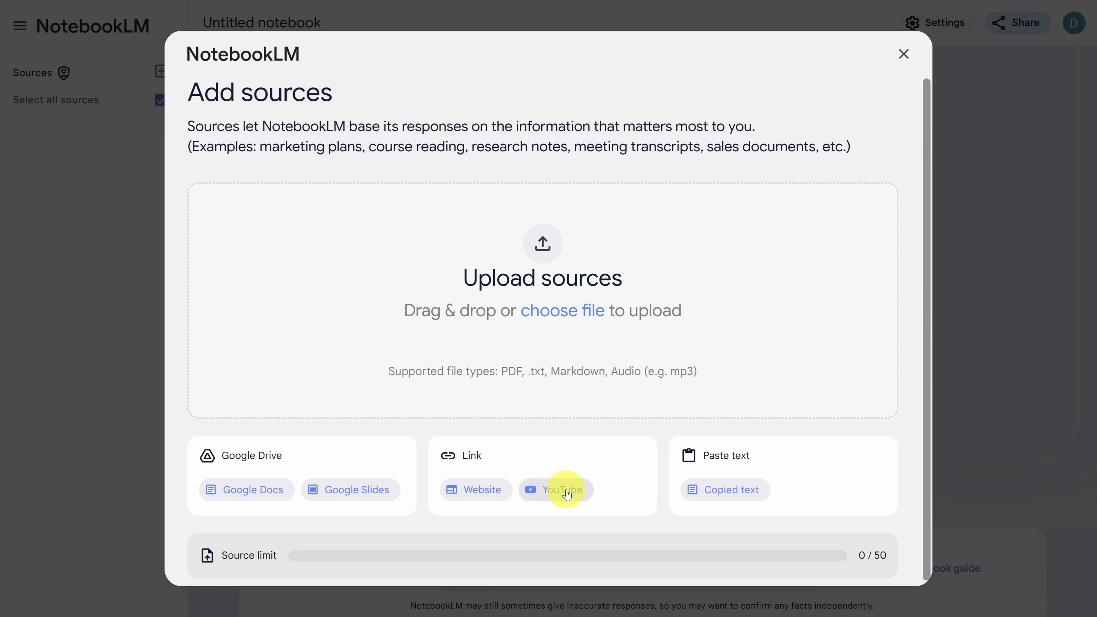
pyautogui.moveTo(776, 473)
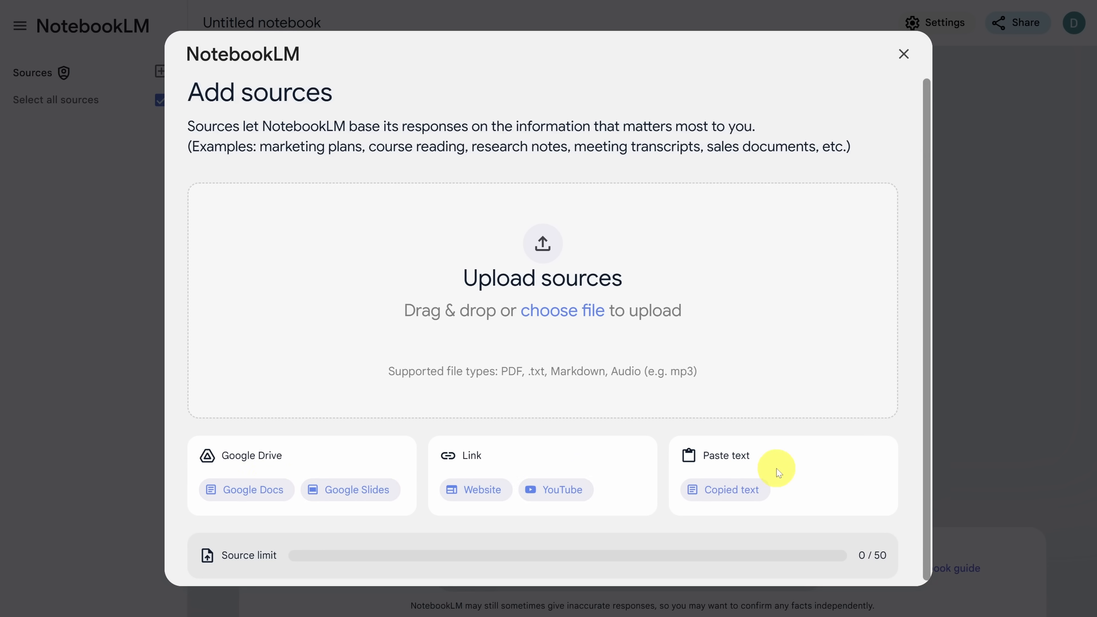
pyautogui.moveTo(863, 557)
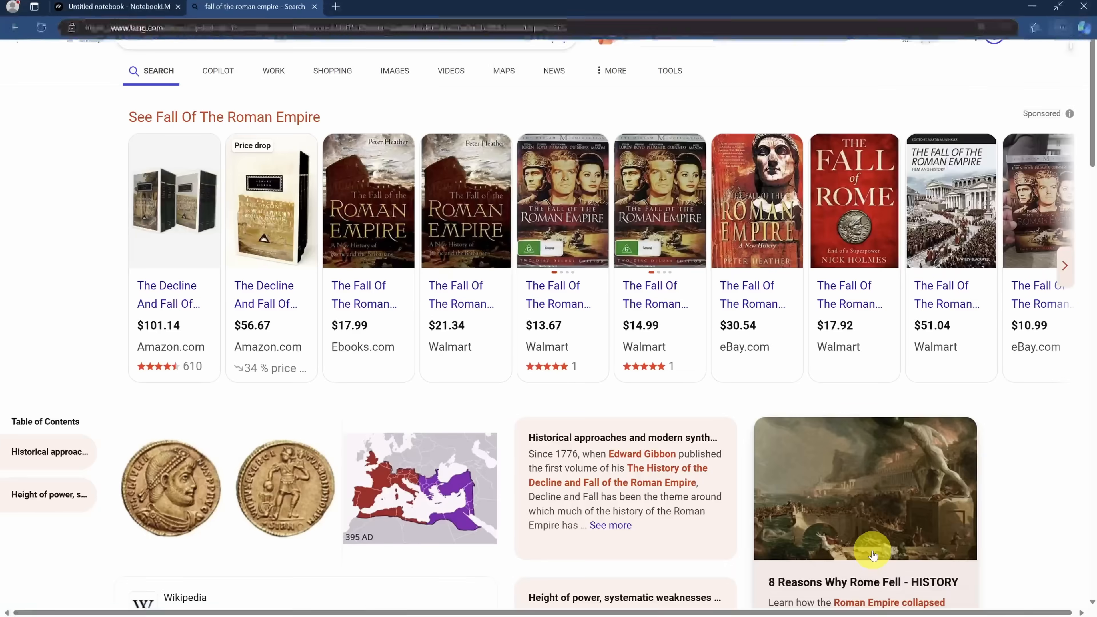
# - Browse the Bing results and open the History.com and Wikipedia Rome articles in new tabs
pyautogui.scroll(-3)
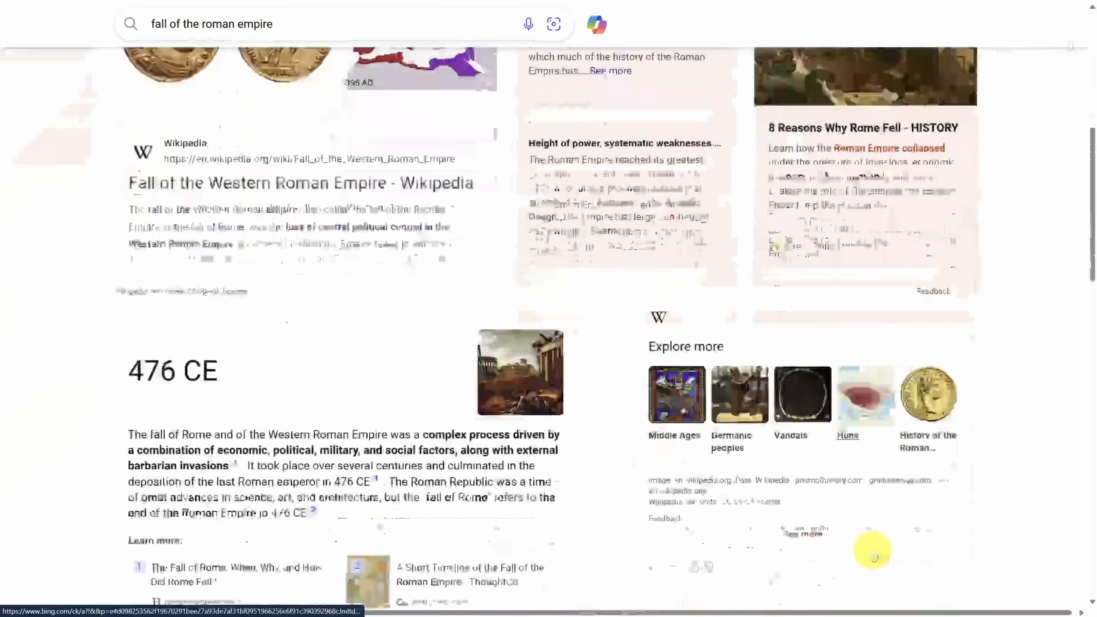
pyautogui.scroll(-3)
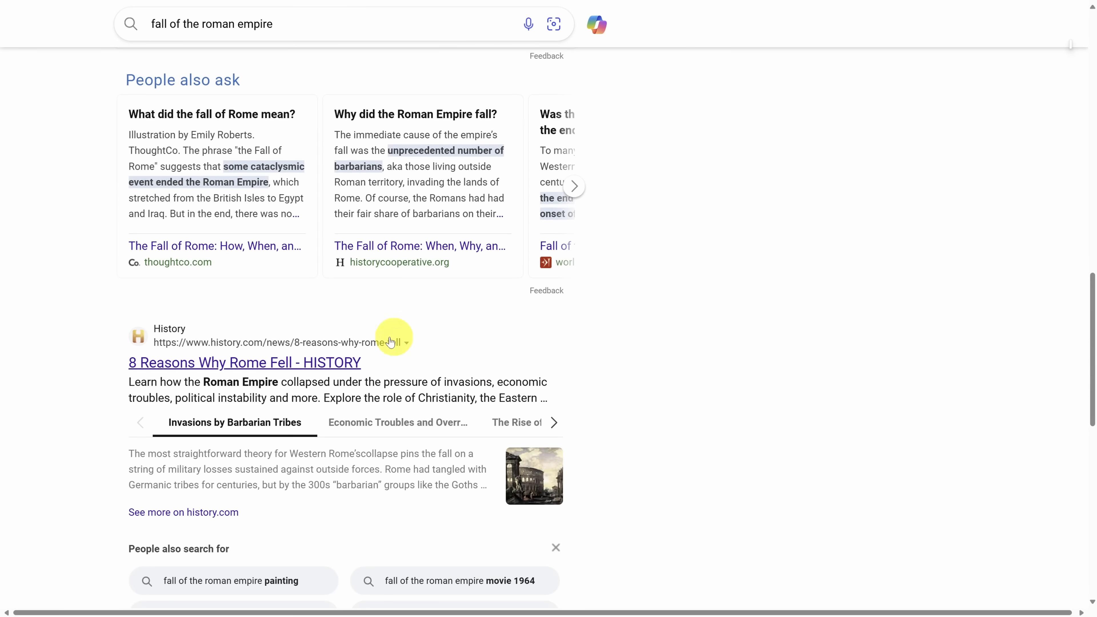
pyautogui.moveTo(244, 367)
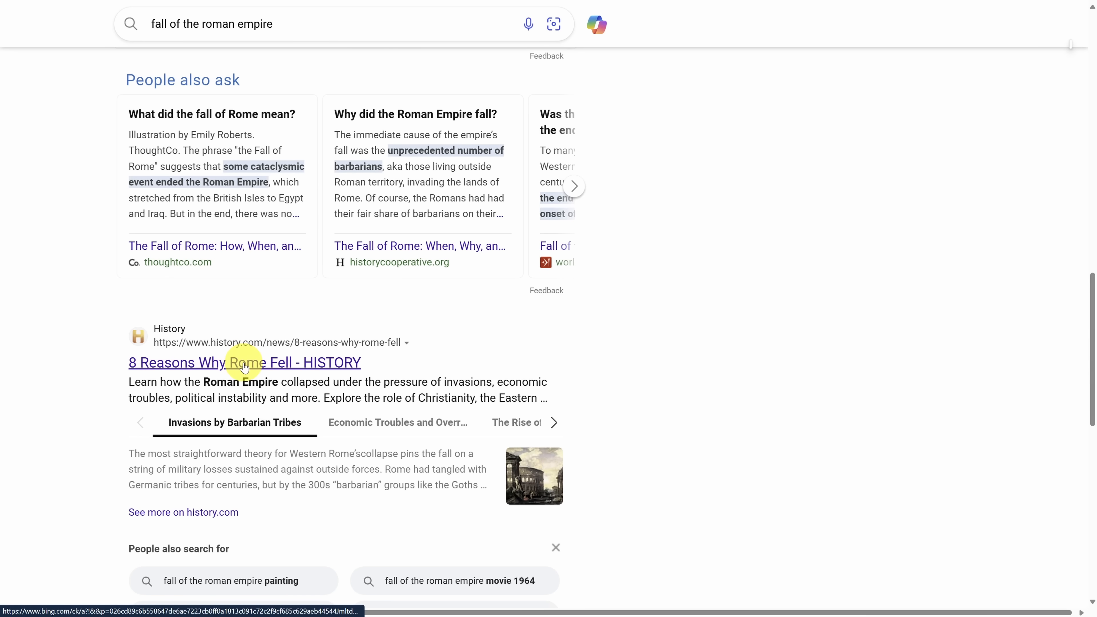
pyautogui.scroll(3)
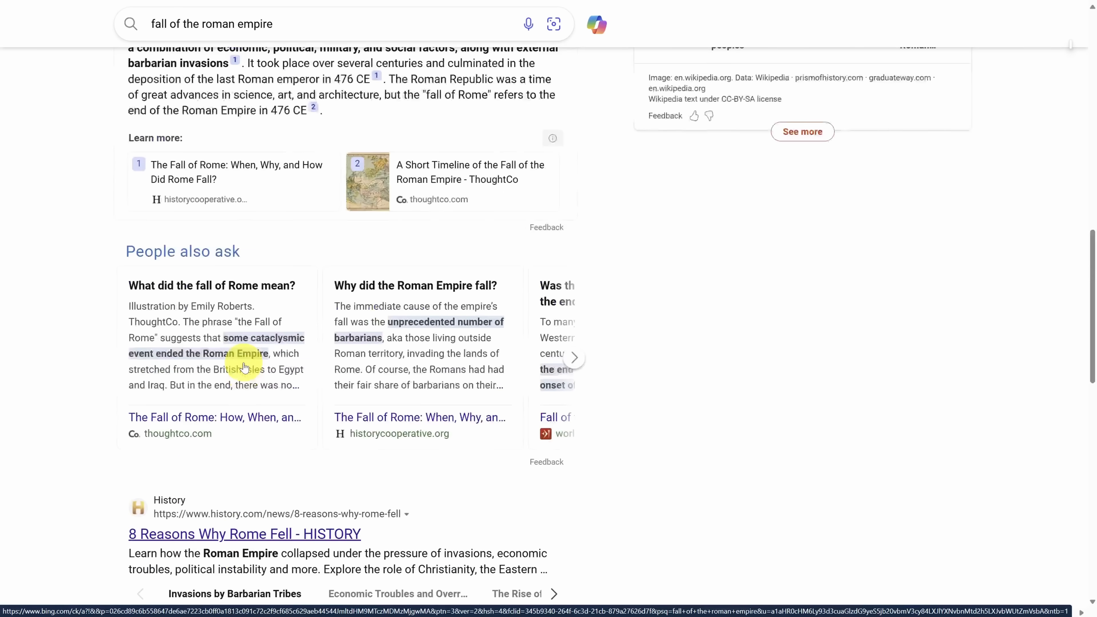
pyautogui.scroll(-3)
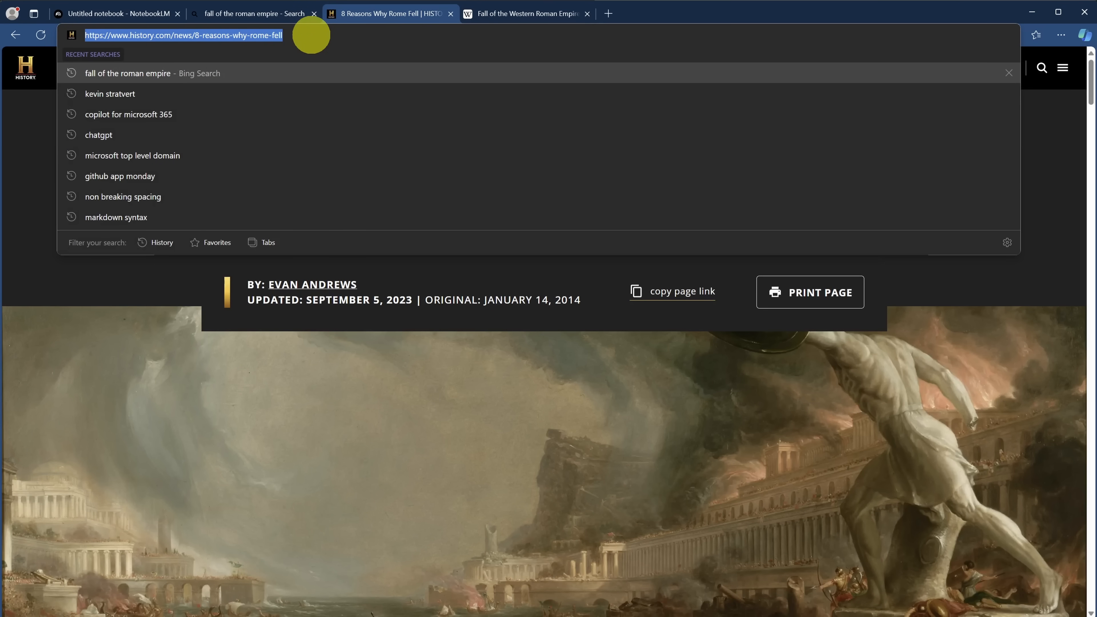
# - Add the History.com '8 Reasons Why Rome Fell' article as a website source
pyautogui.click(122, 13)
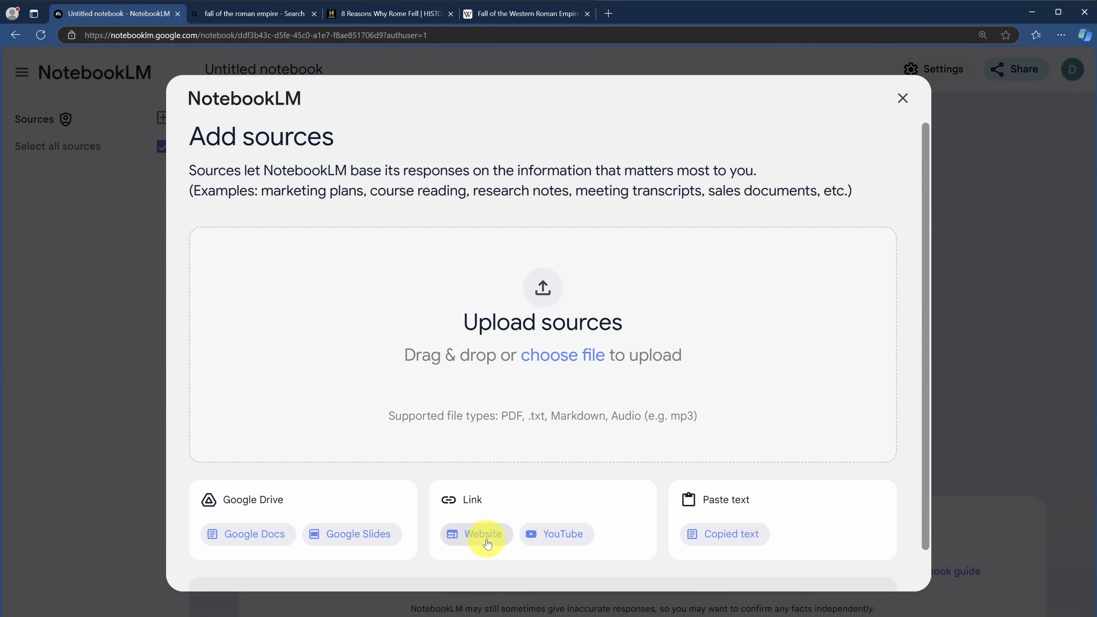
pyautogui.click(482, 534)
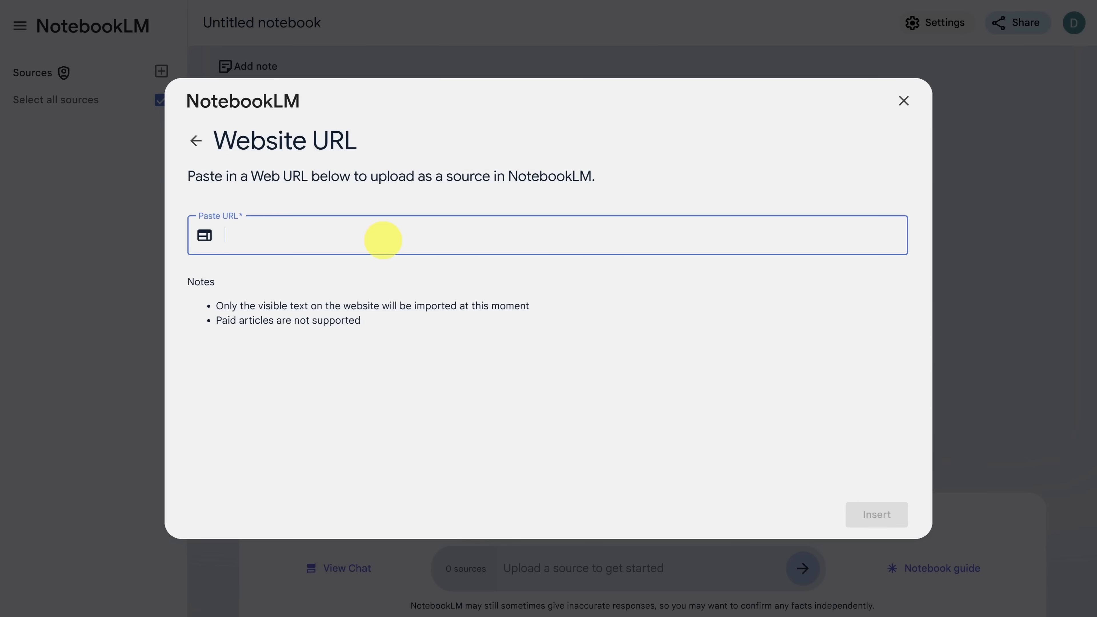
pyautogui.click(876, 515)
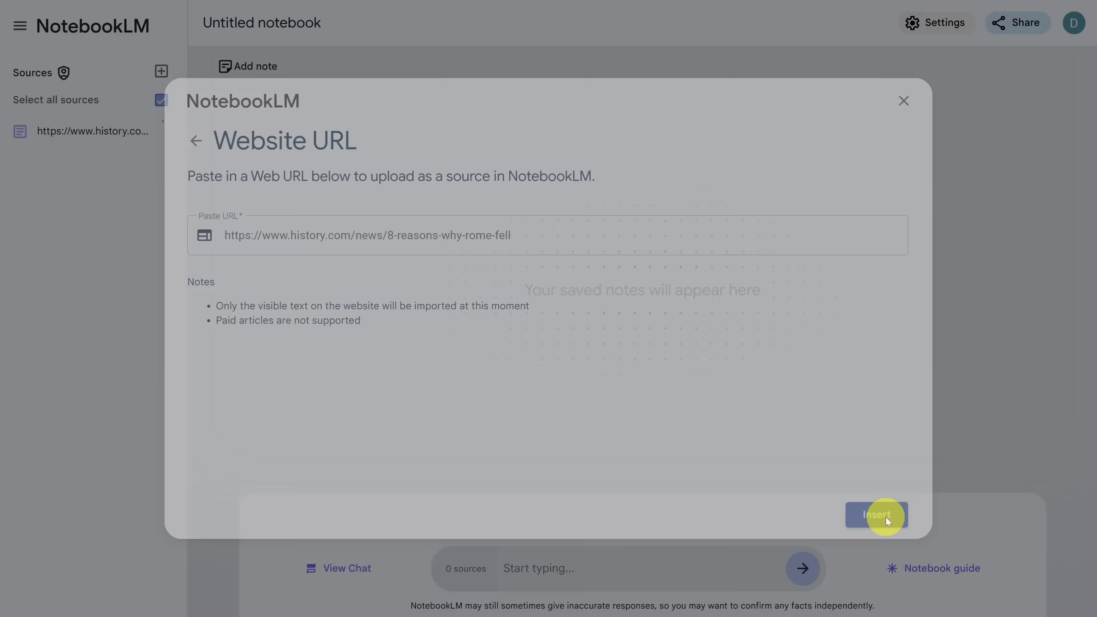
pyautogui.click(877, 515)
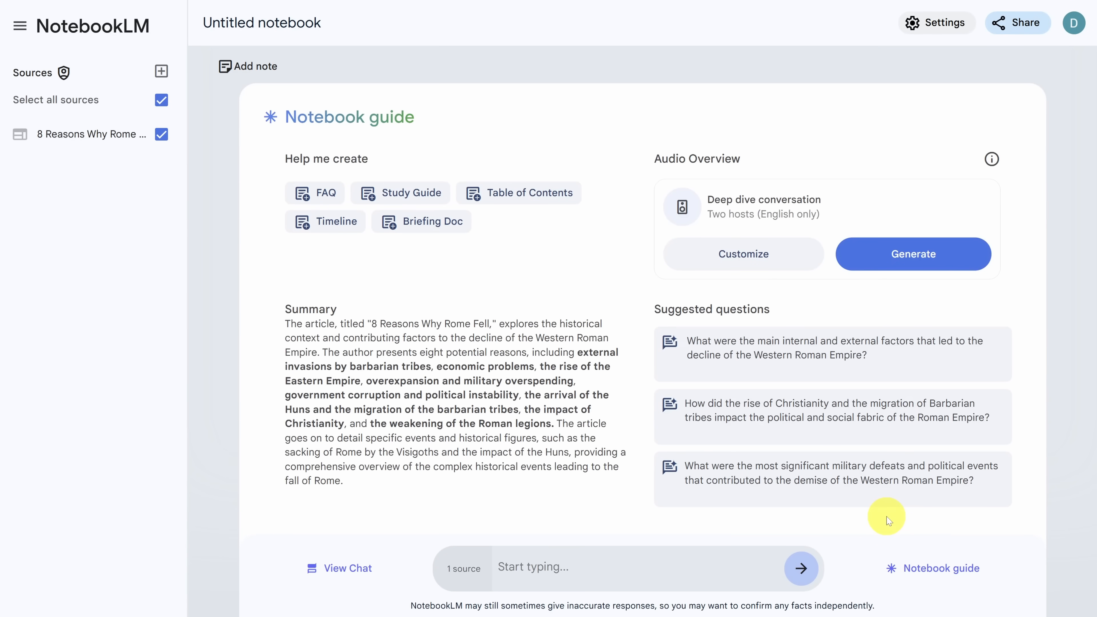
pyautogui.moveTo(162, 75)
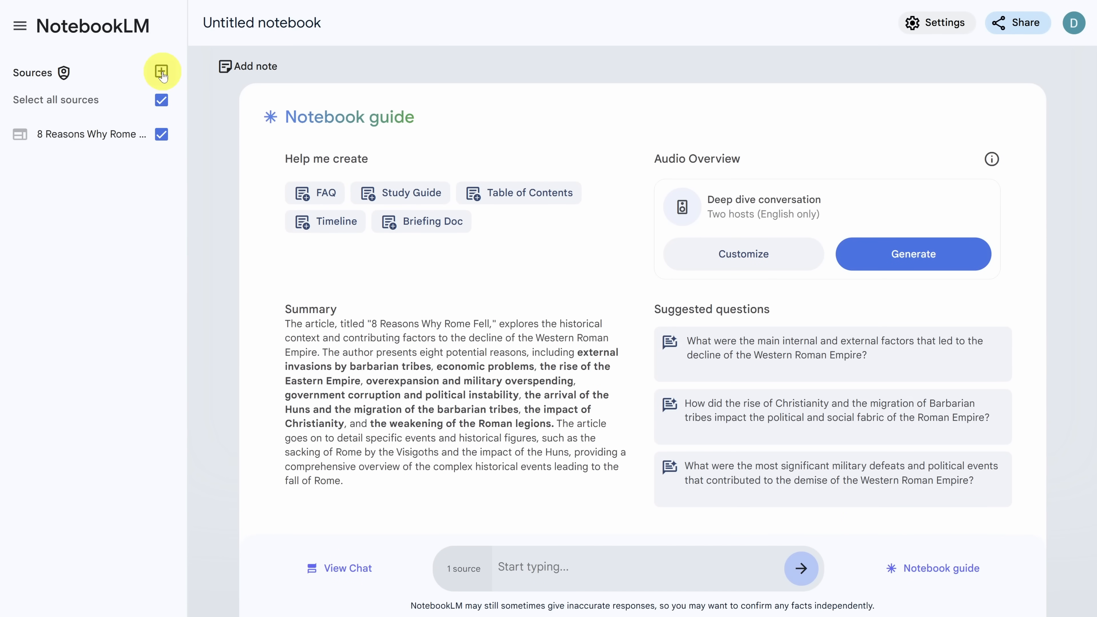
# - Add the Wikipedia article on the Western Empire's fall as a website source
pyautogui.click(161, 70)
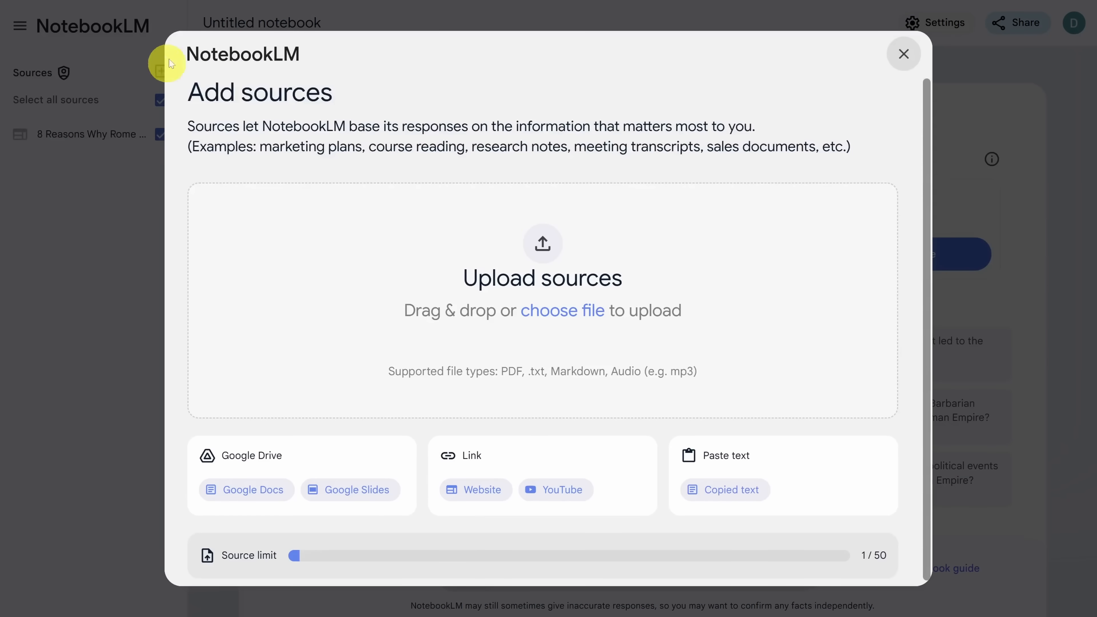
pyautogui.click(480, 11)
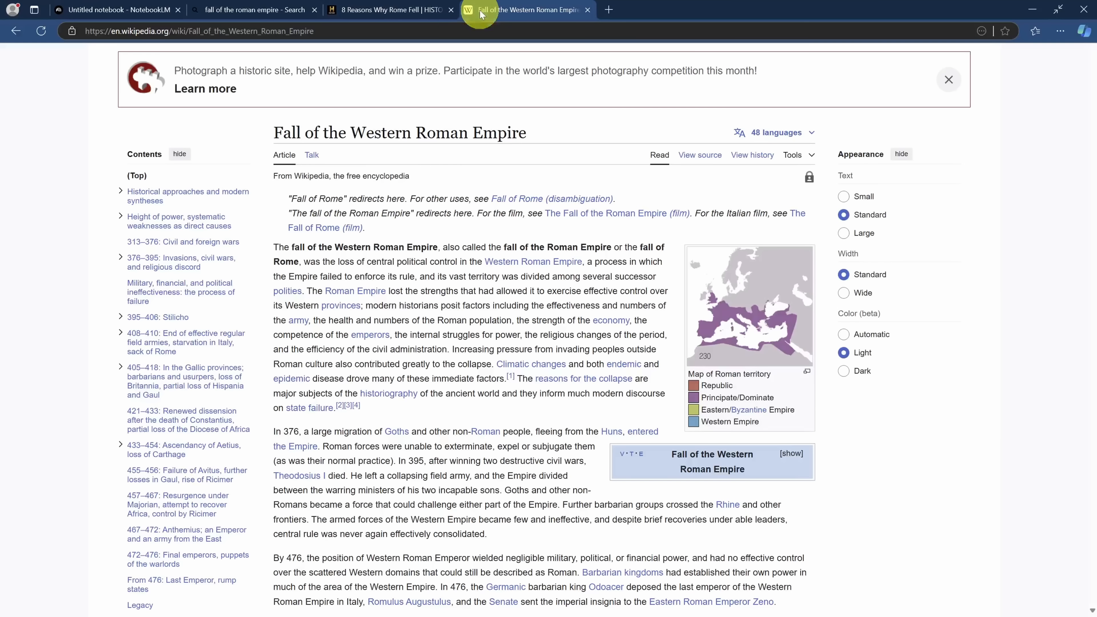
pyautogui.click(196, 31)
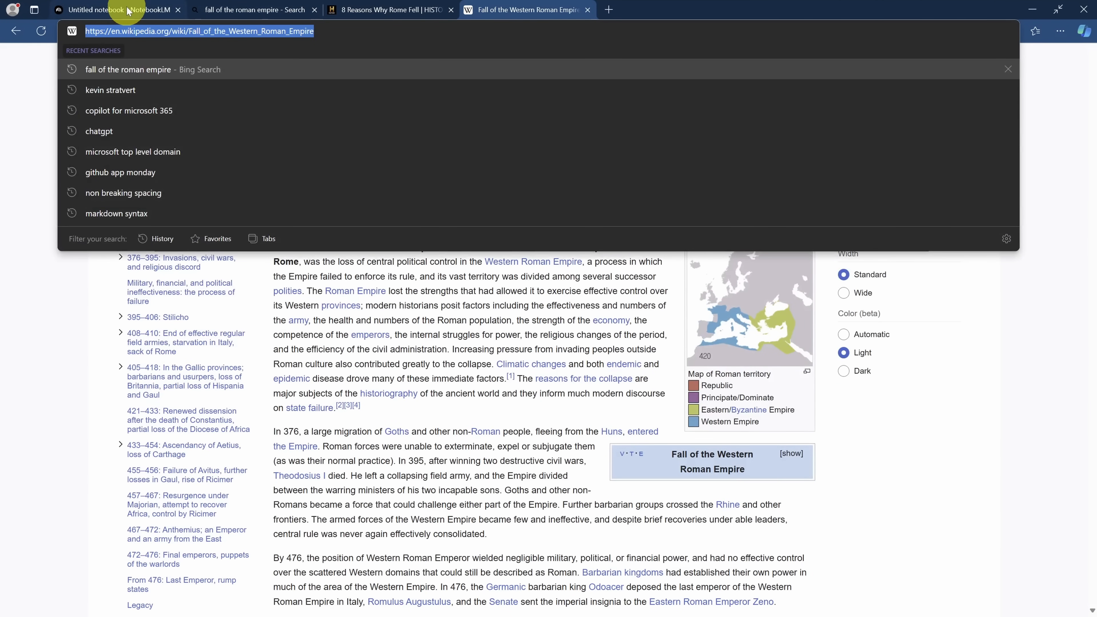
pyautogui.click(121, 9)
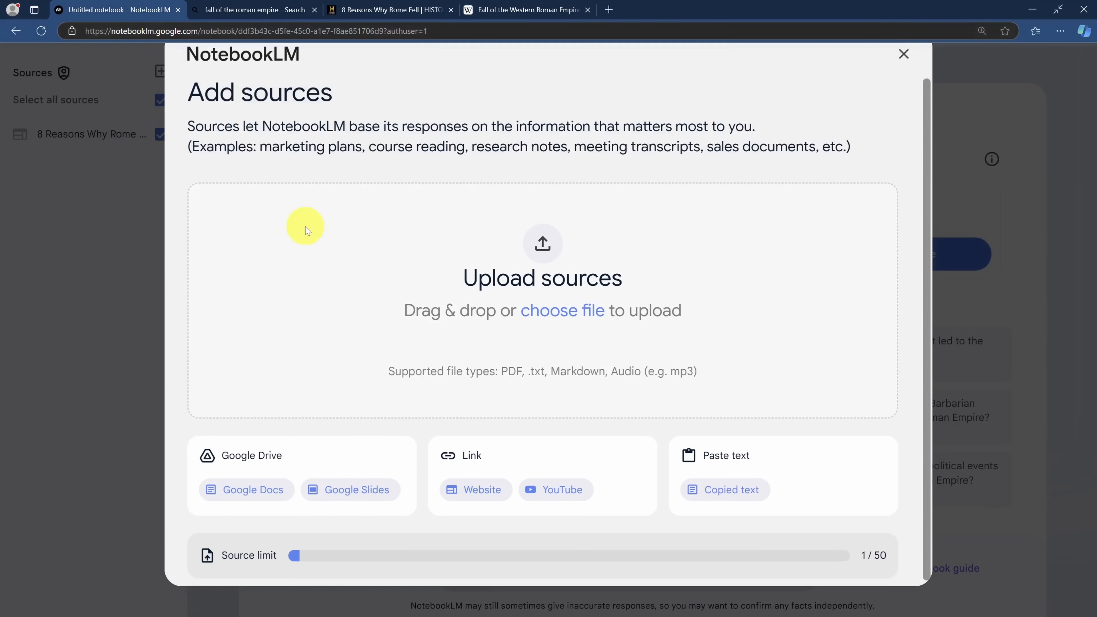
pyautogui.click(475, 489)
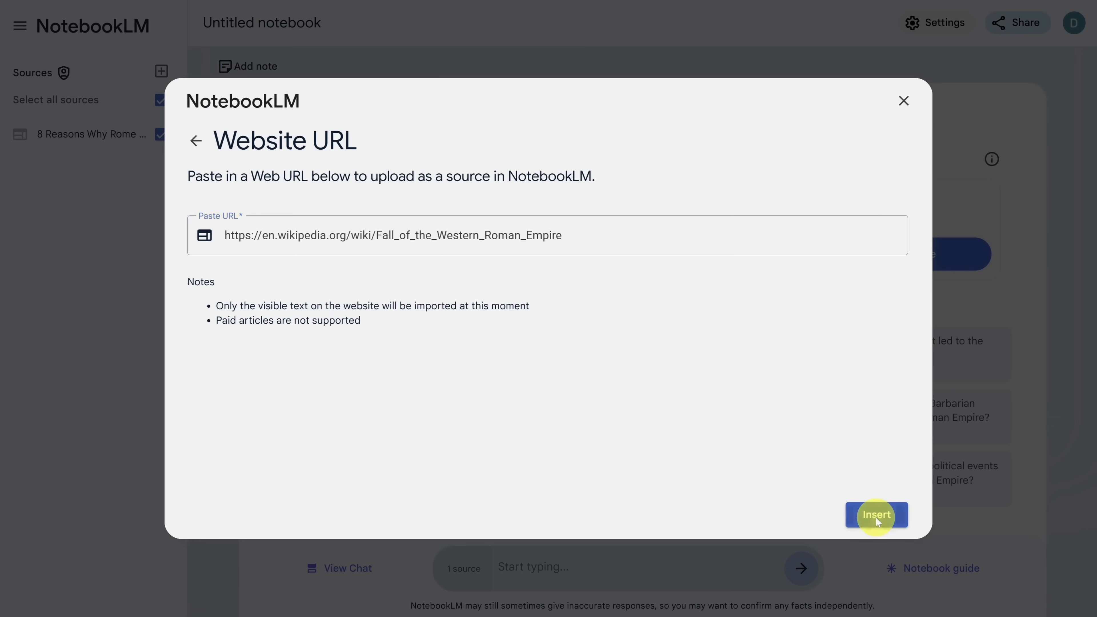
pyautogui.click(876, 514)
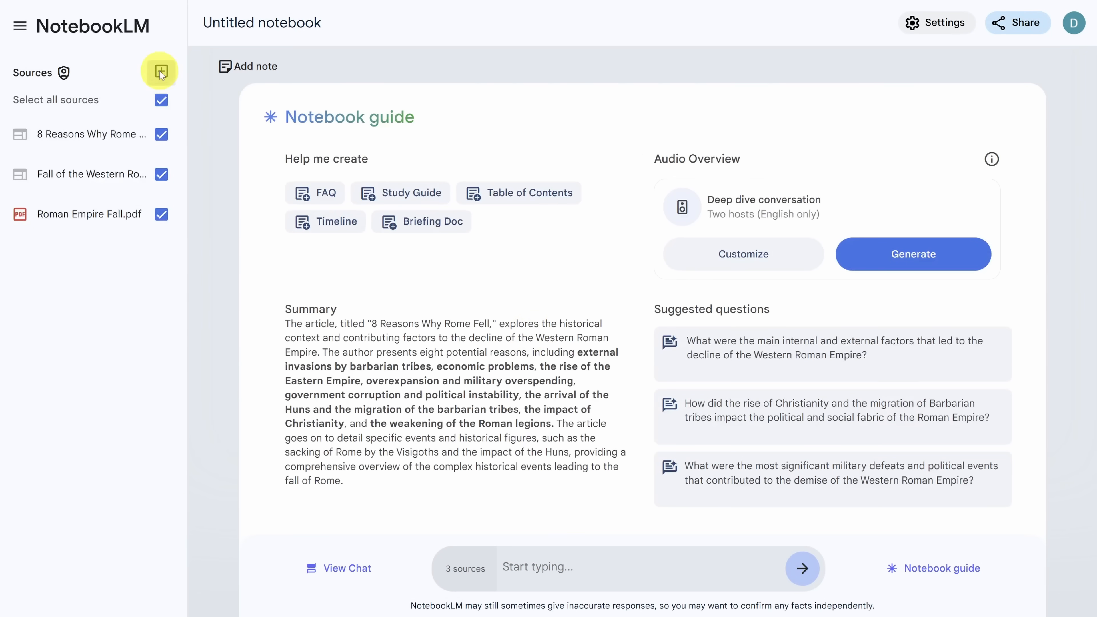
pyautogui.click(160, 70)
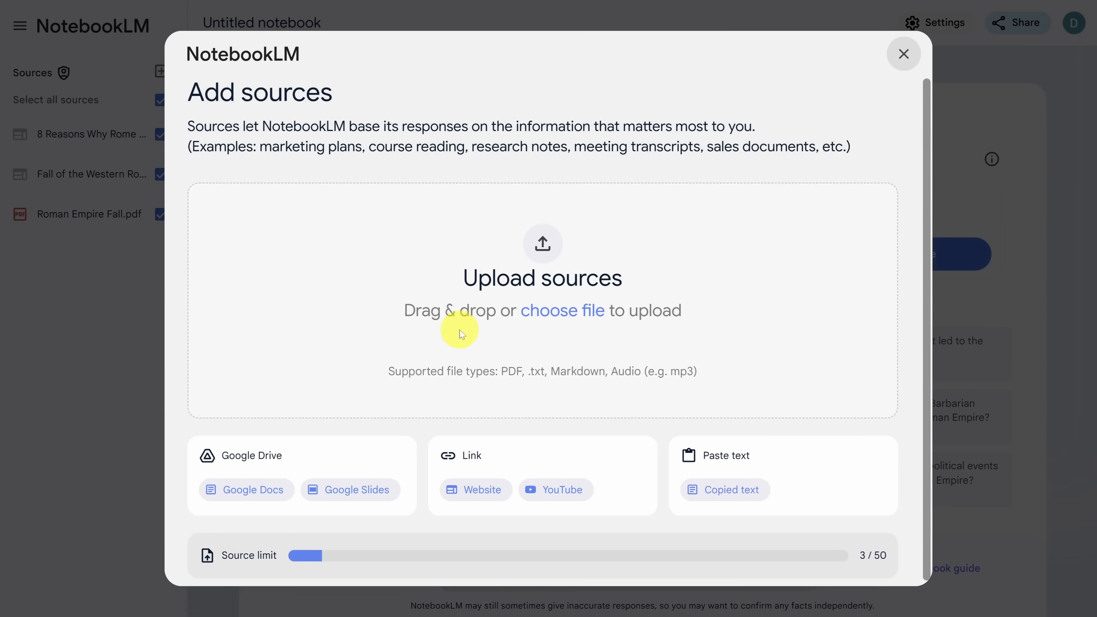
pyautogui.click(555, 489)
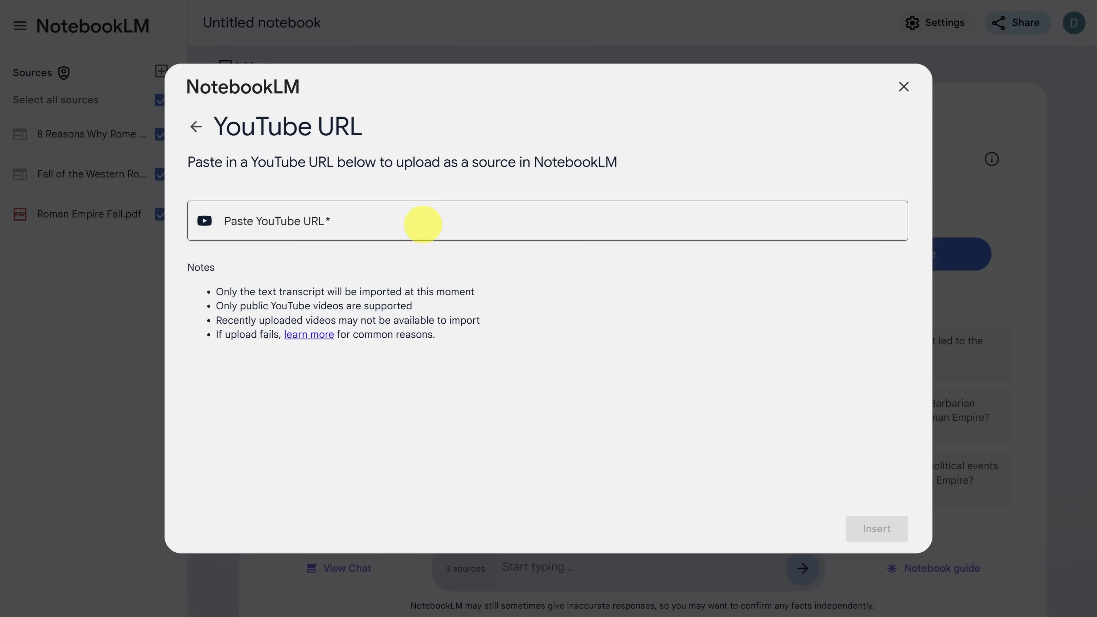
pyautogui.write('https://www.youtube.com/watch?v=KJz15Y6hKMM')
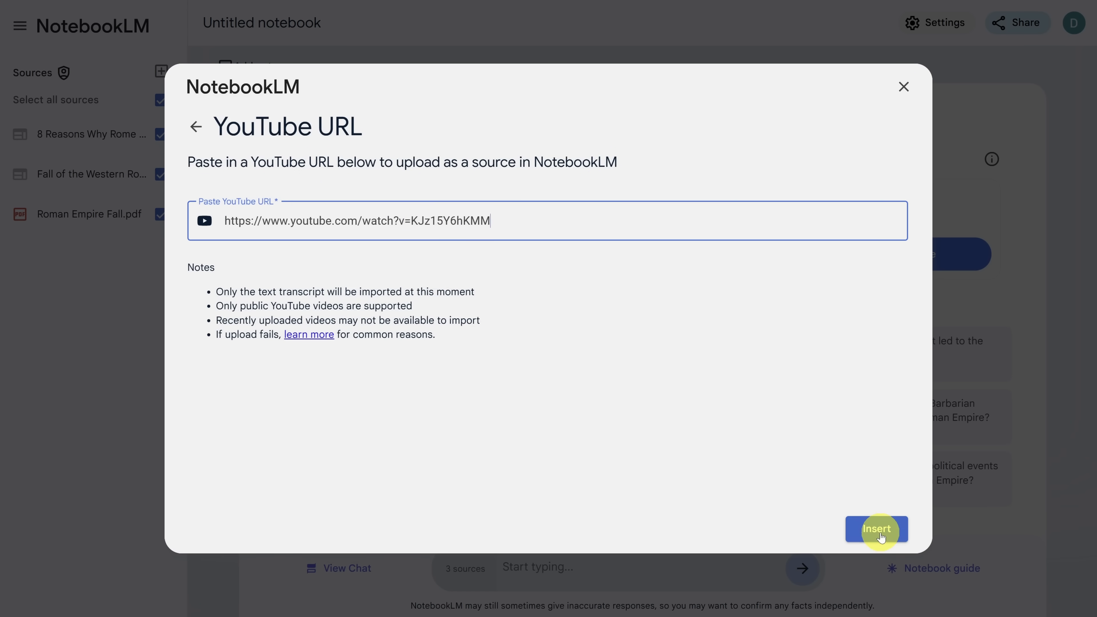
pyautogui.click(877, 529)
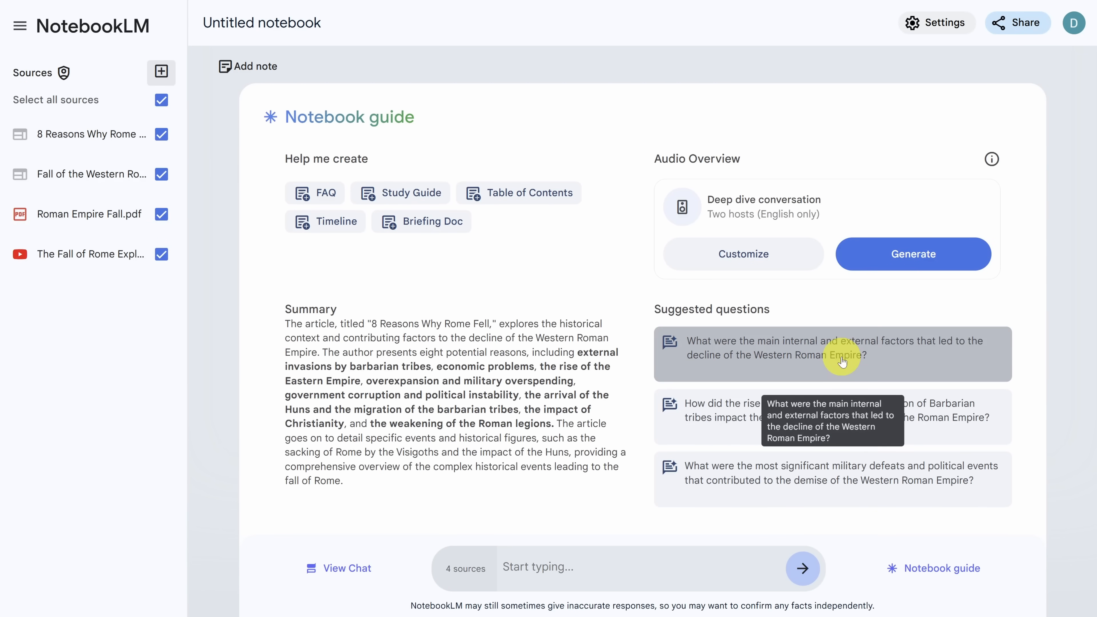
pyautogui.click(842, 360)
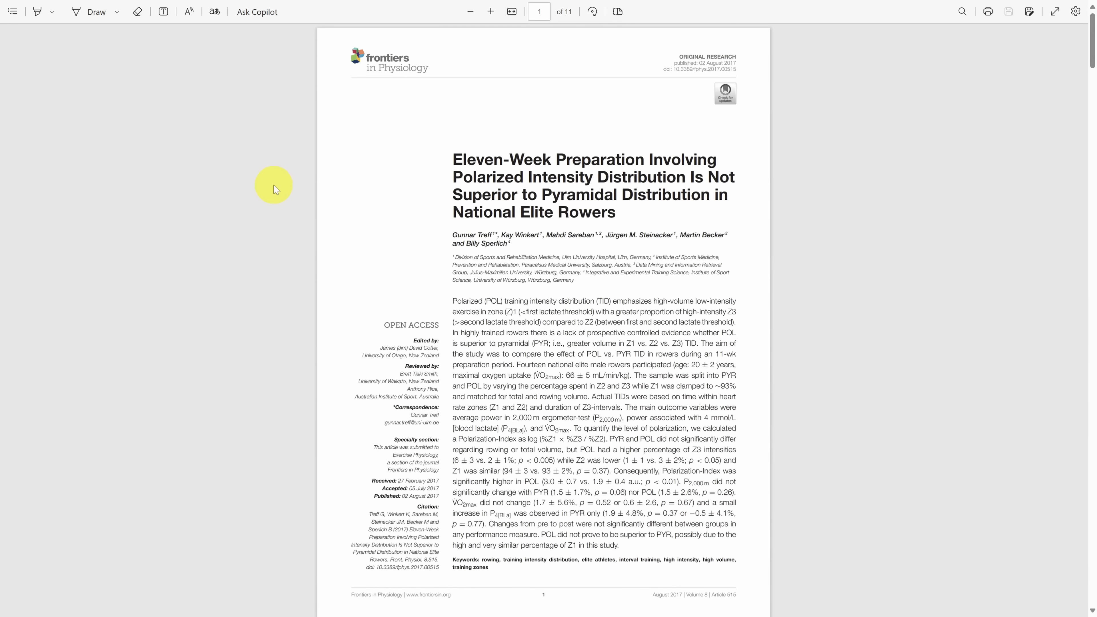
# - Read through the Eleven-Week Preparation rowing PDF, then switch to the 12-week swimmers paper
pyautogui.scroll(-3)
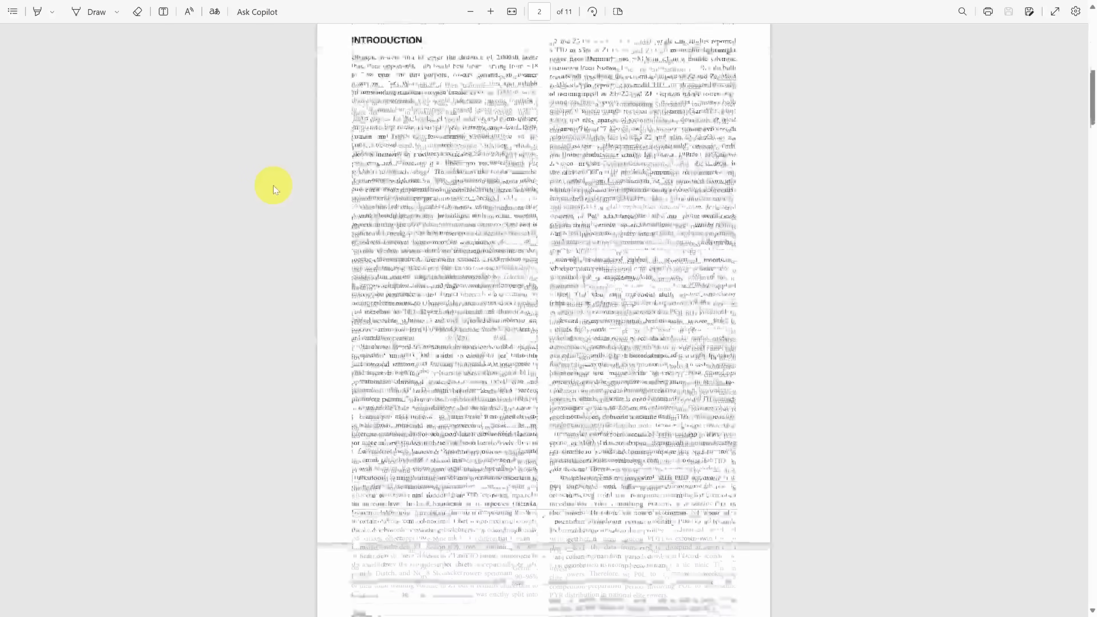
pyautogui.scroll(-3)
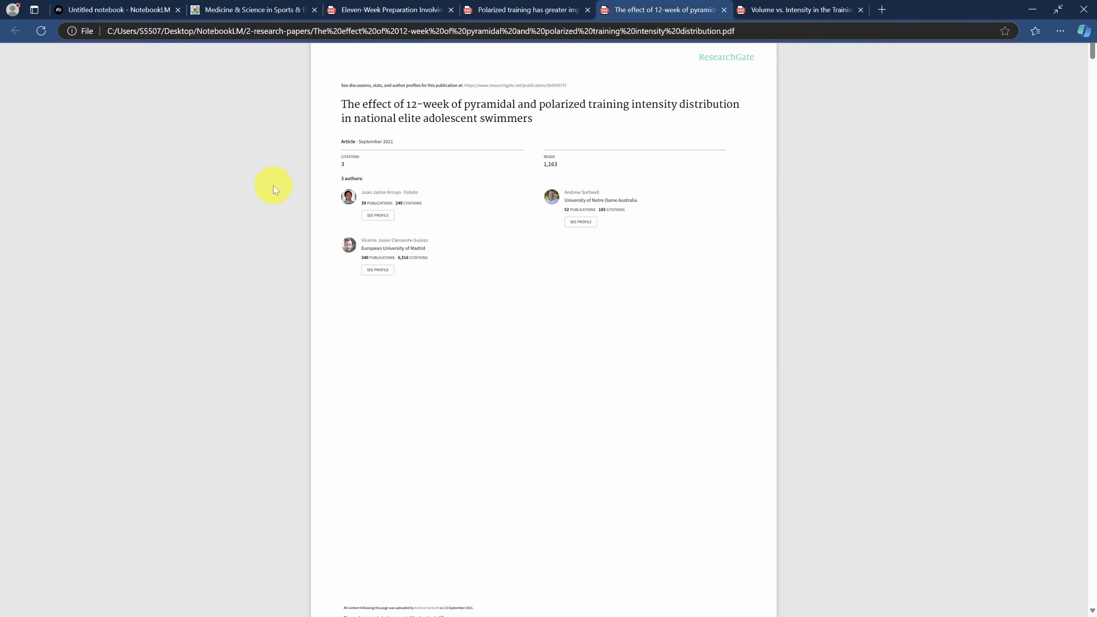
pyautogui.click(799, 9)
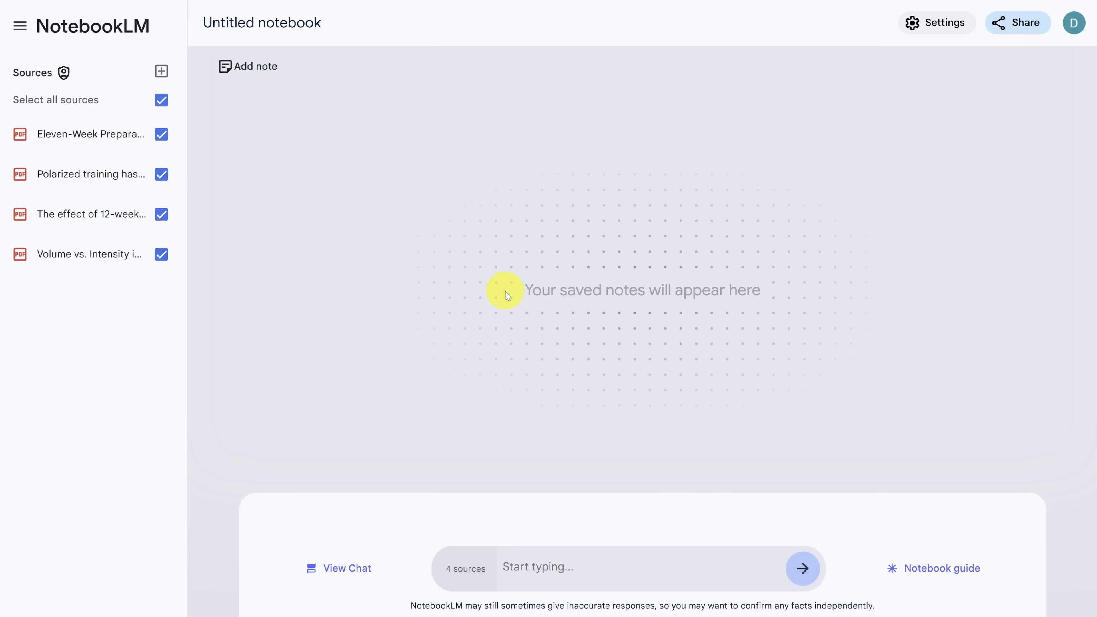
# - Ask which training best maximizes VO2 max over 4 versus 12 weeks and get a cited answer
pyautogui.write("What is the best type of training for 4 weeks vs 12 weeks if I'm trying to maximize my VO2 max?")
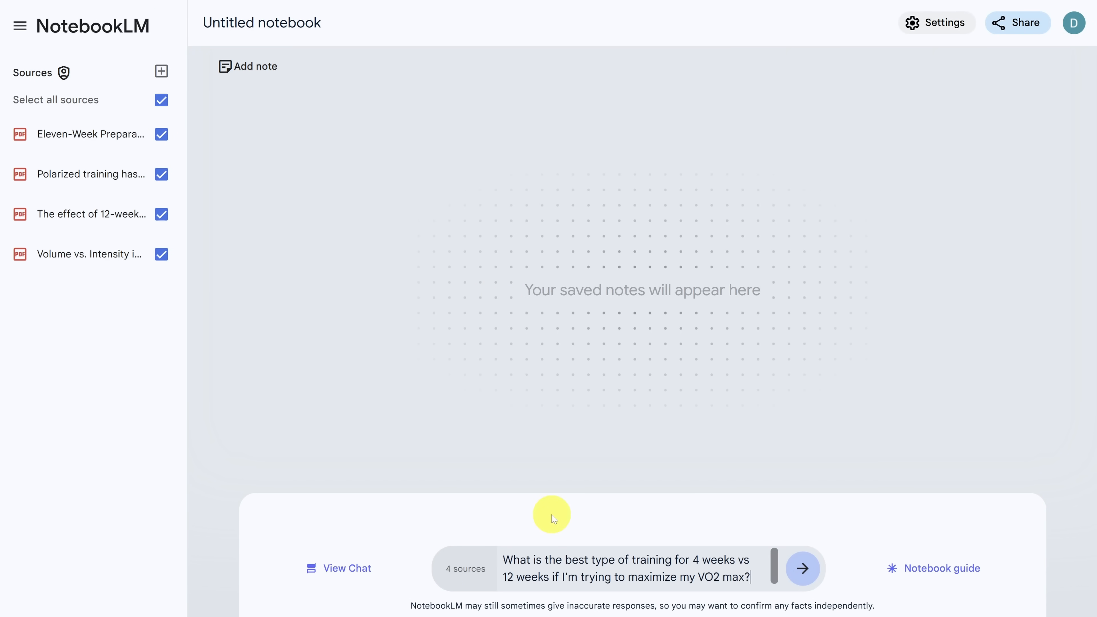
pyautogui.click(803, 569)
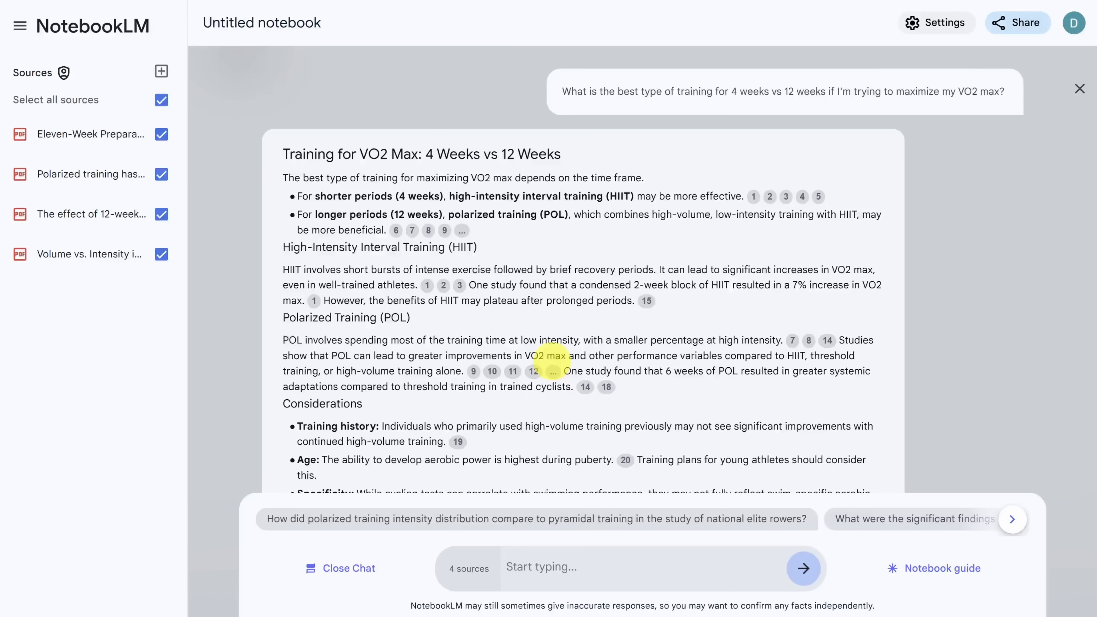
pyautogui.moveTo(941, 577)
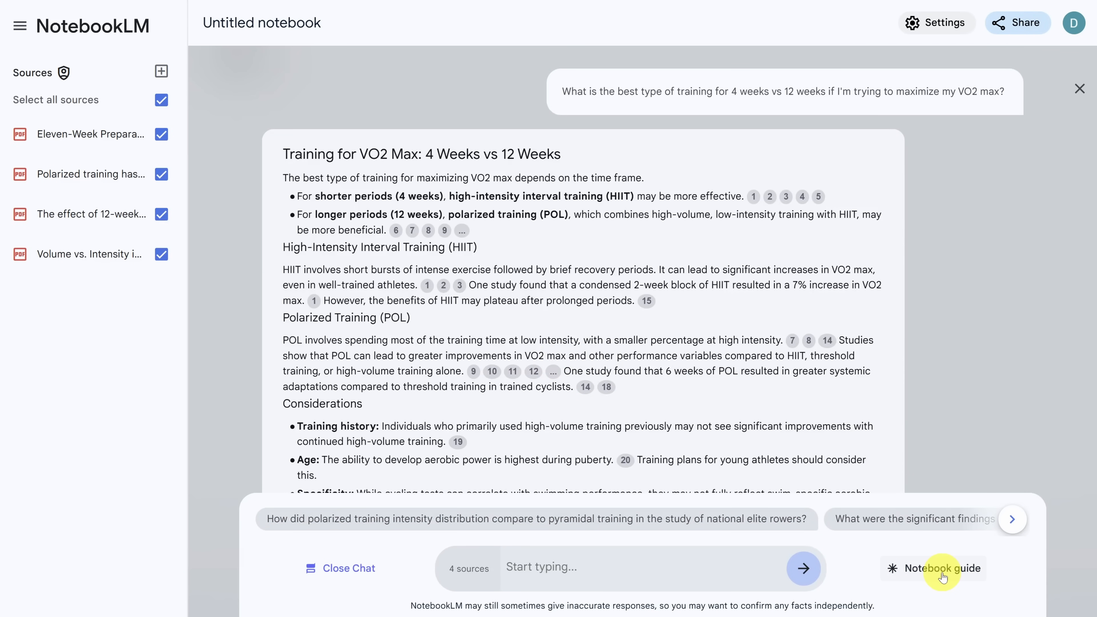
# - Generate a Study Guide from the Notebook guide, review the saved note, then start a new written note
pyautogui.click(941, 571)
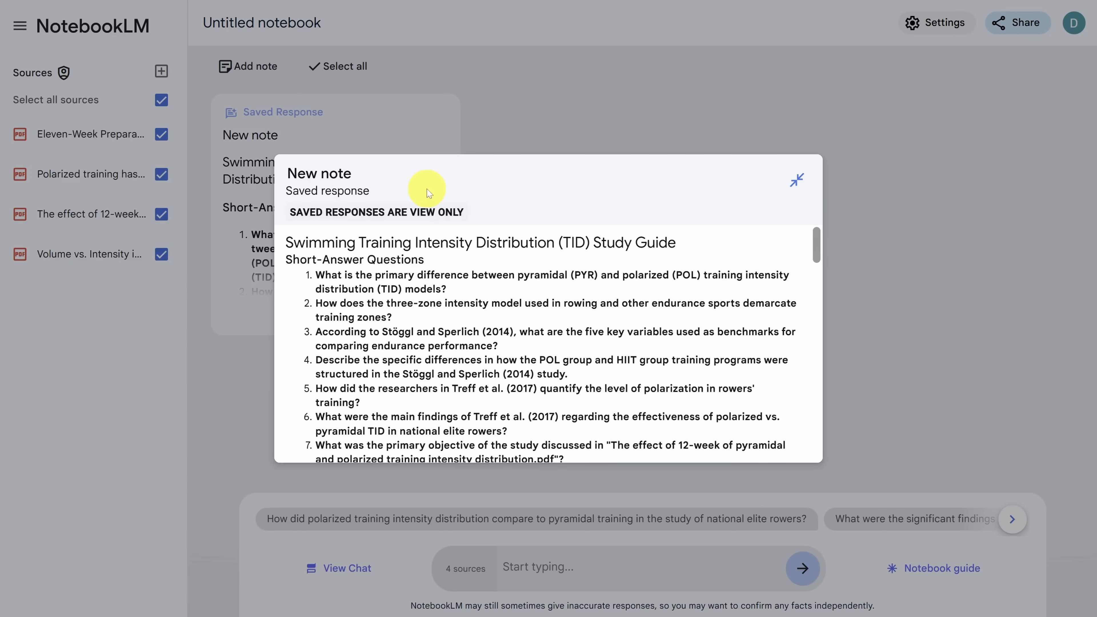
pyautogui.scroll(-3)
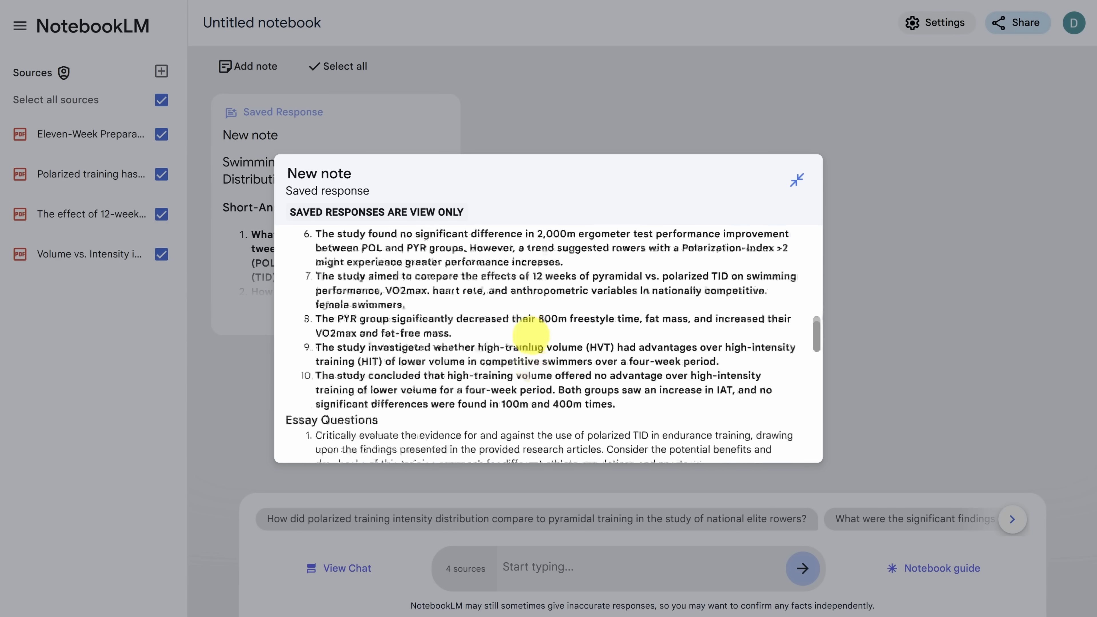
pyautogui.scroll(-3)
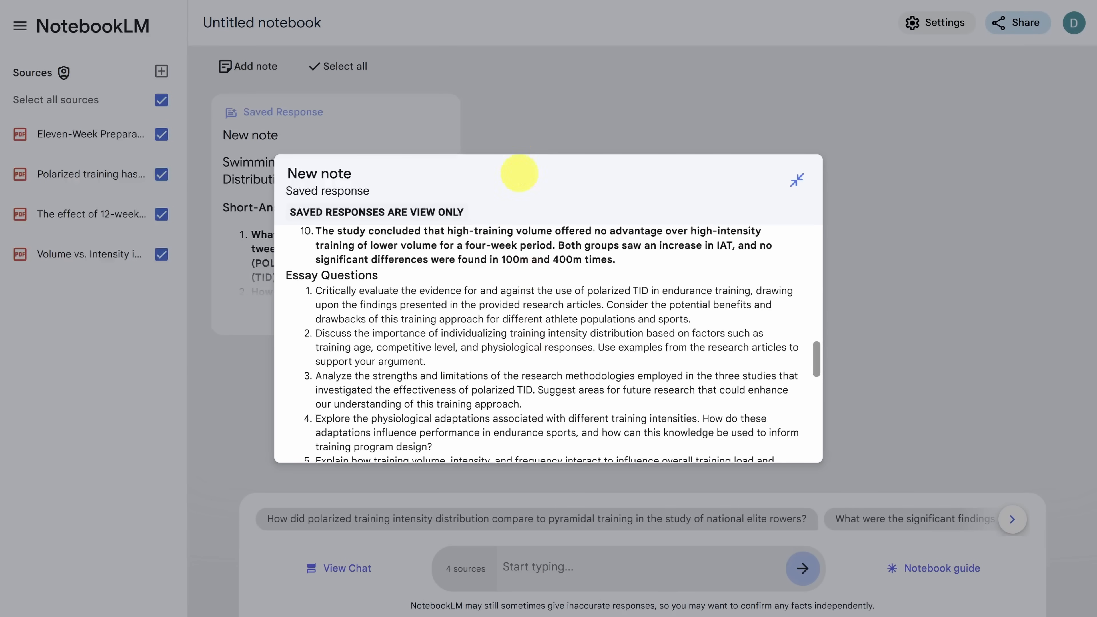
pyautogui.click(796, 179)
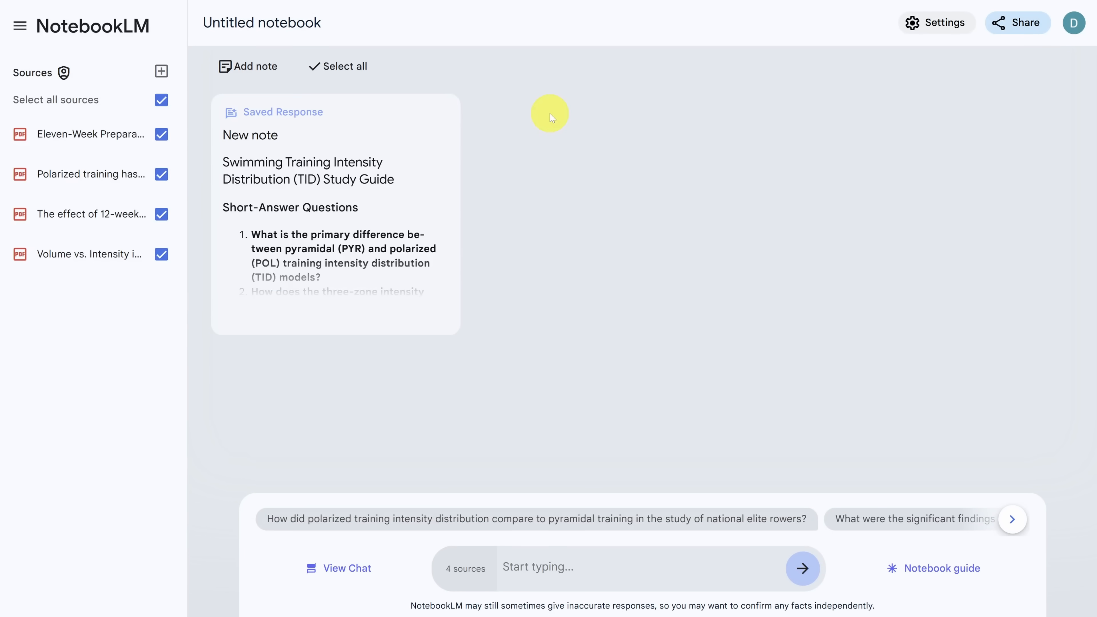
pyautogui.click(248, 66)
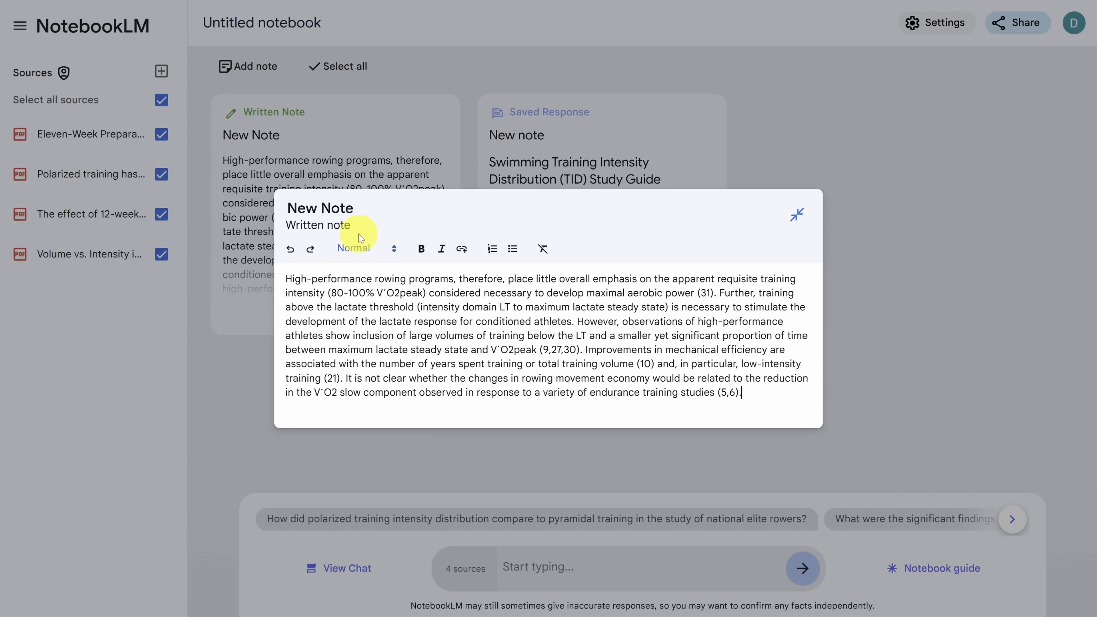
# - Save the pasted rowing-training paragraph as a note and select it for note-based actions
pyautogui.click(796, 214)
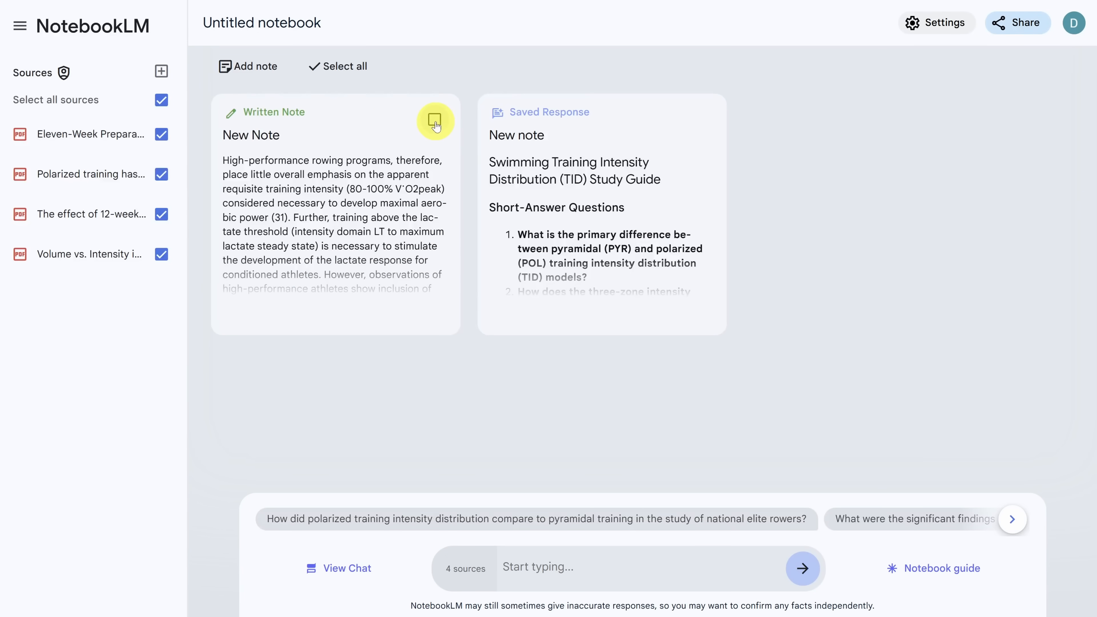
pyautogui.click(434, 121)
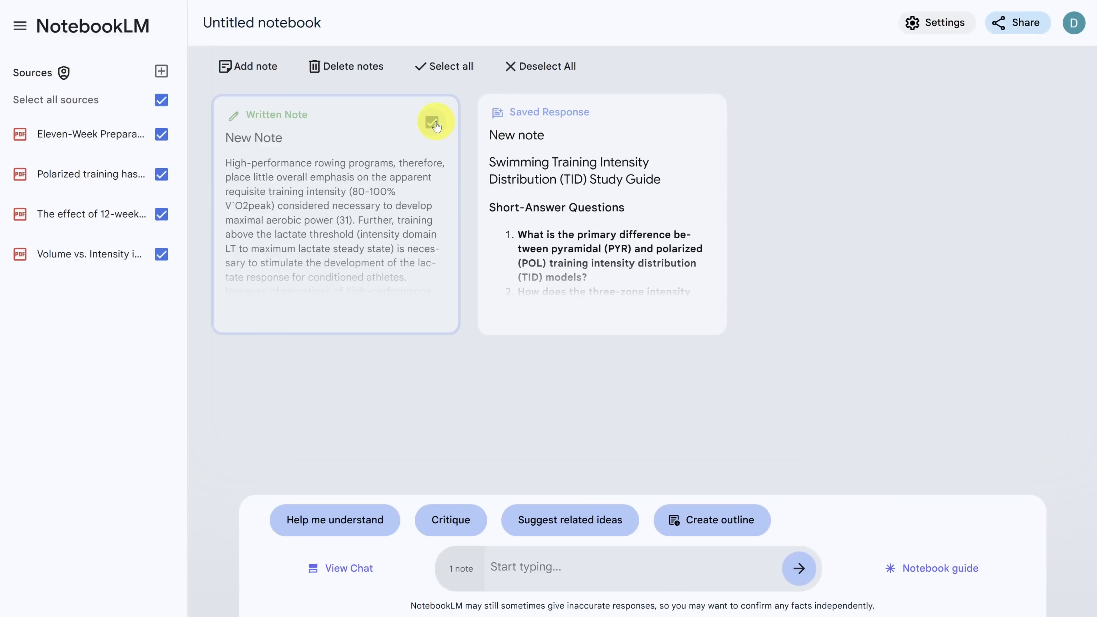
pyautogui.moveTo(668, 531)
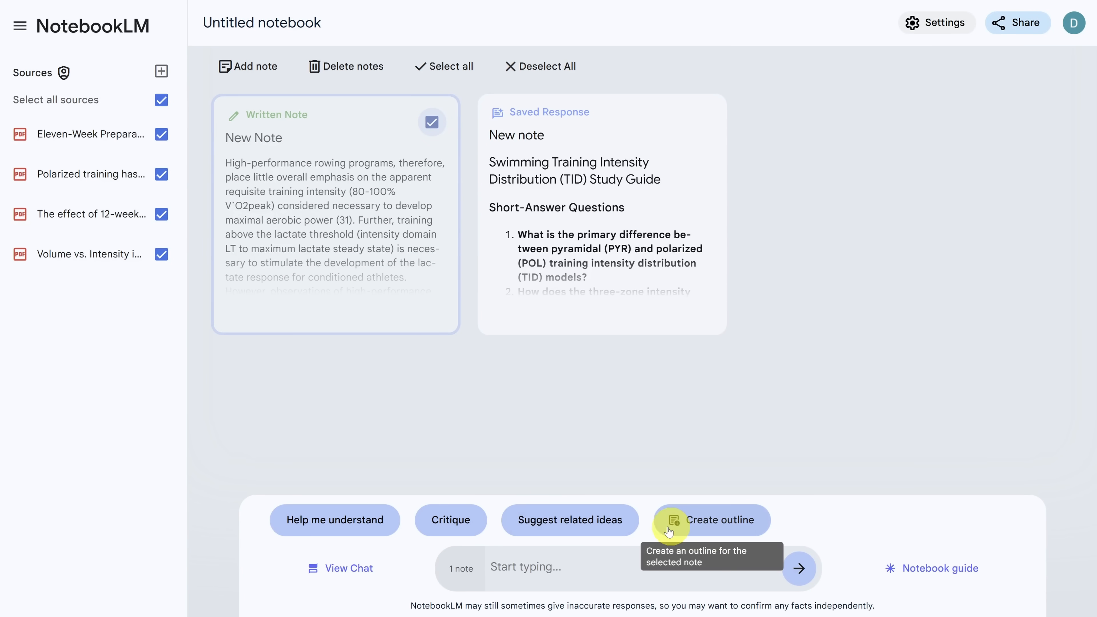
# - Request 'Help me understand' on the rowing note and save the explanation as a new note
pyautogui.click(317, 521)
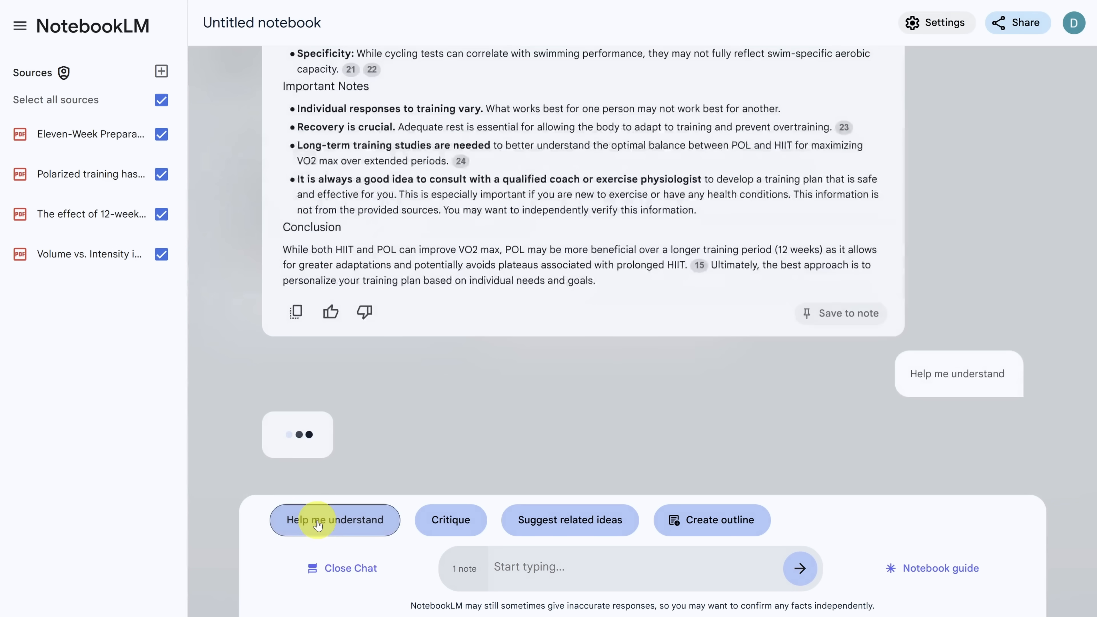
pyautogui.click(317, 520)
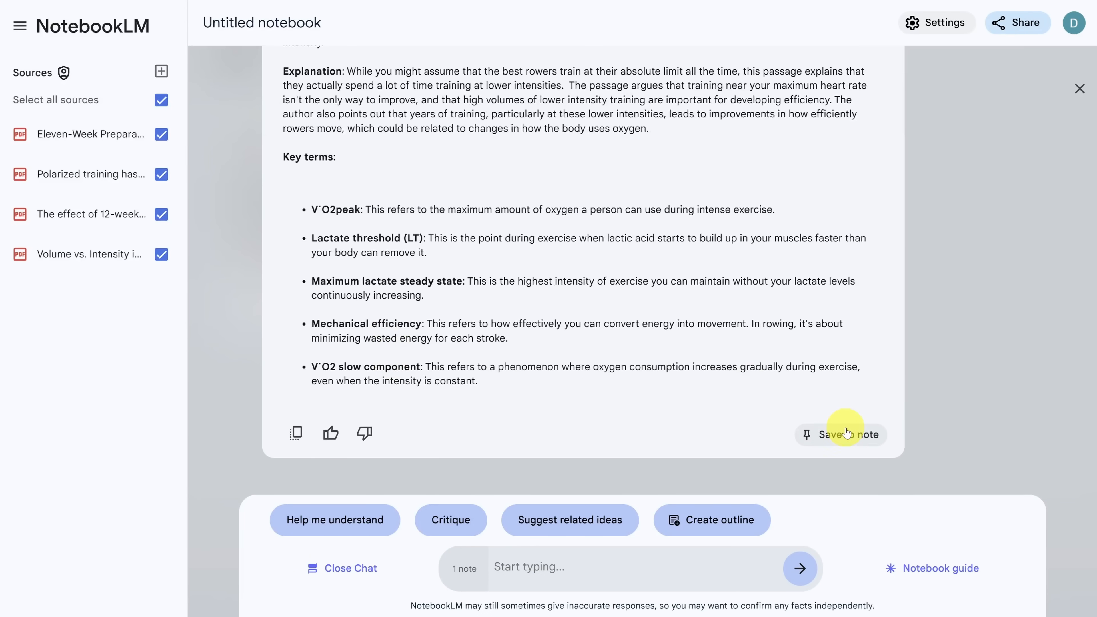
pyautogui.click(848, 434)
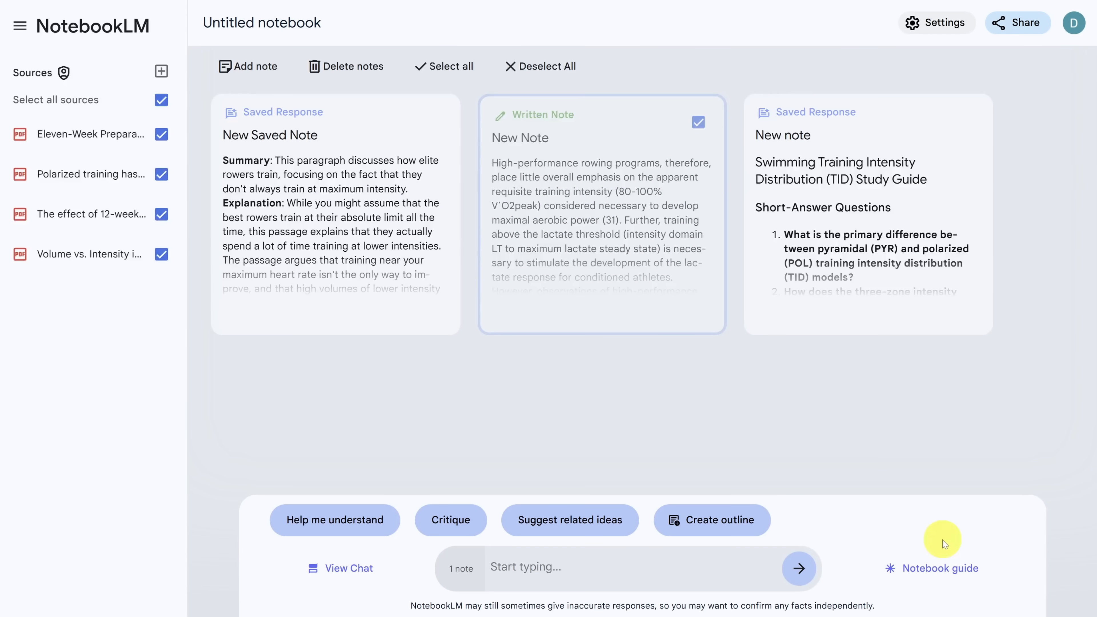
# - Generate a Briefing Doc note on training intensity from the notebook guide and review it
pyautogui.click(940, 570)
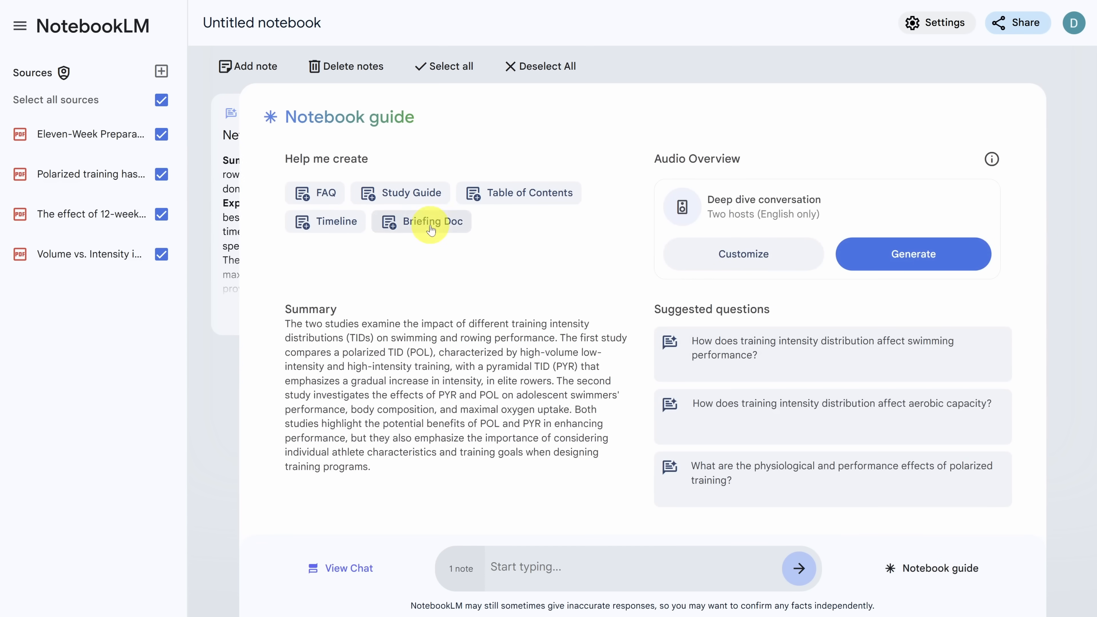
pyautogui.click(433, 221)
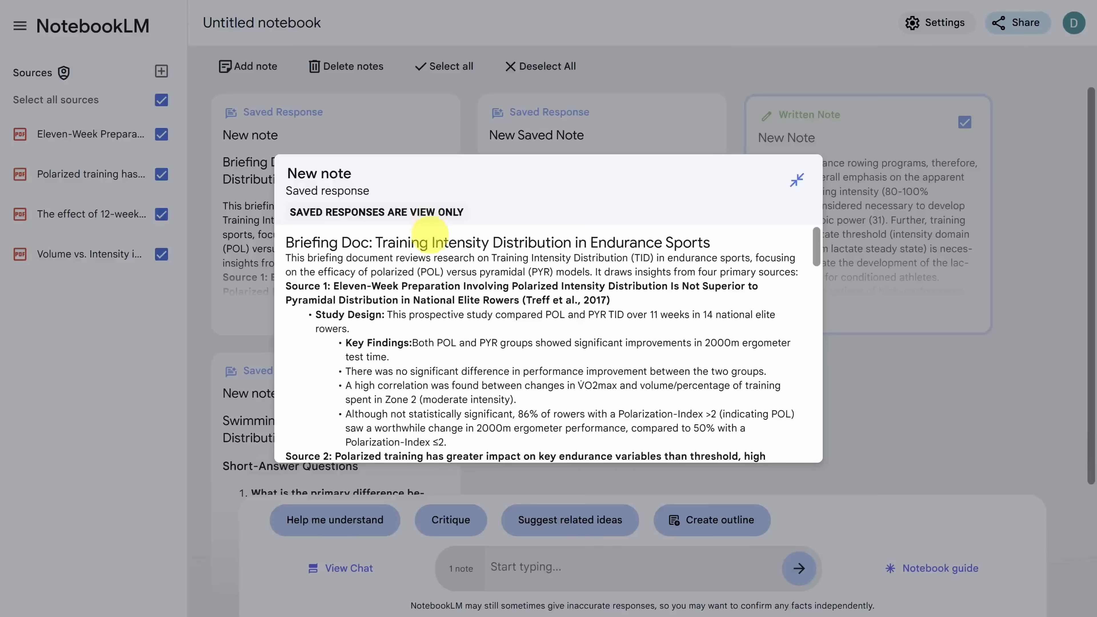
pyautogui.scroll(-3)
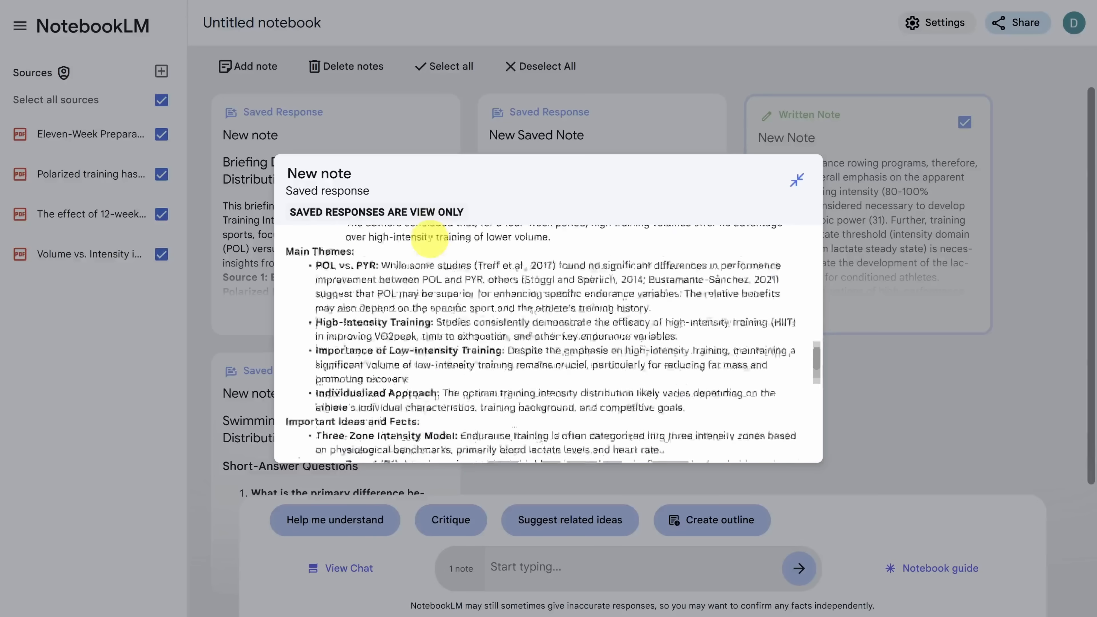
pyautogui.click(796, 180)
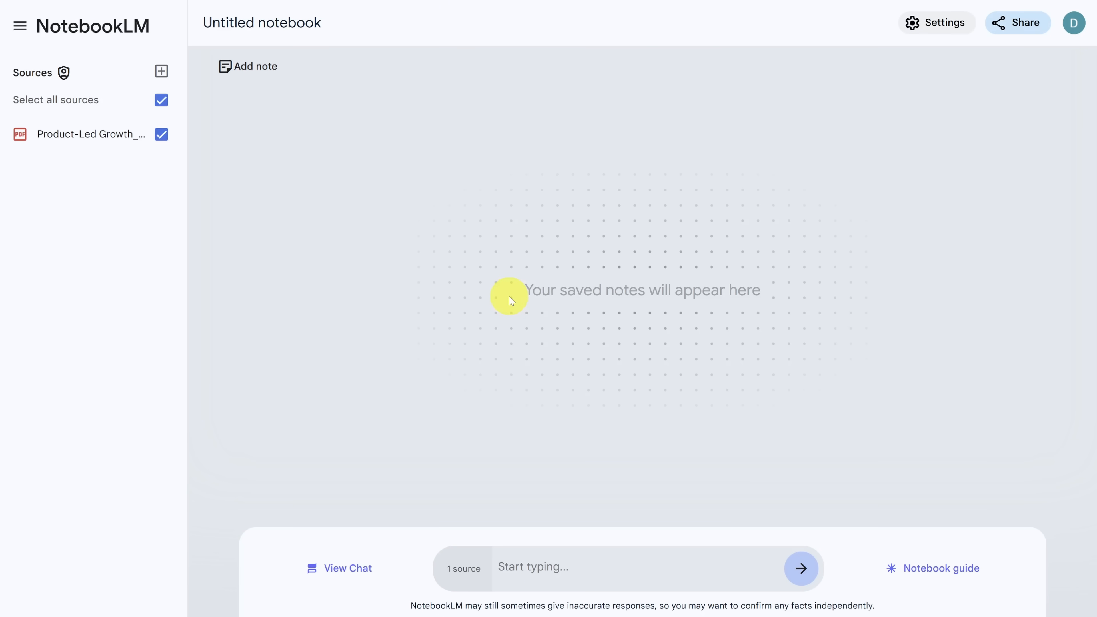
# - Generate a Product-Led Growth FAQ note from the guide, read through it, then collapse it
pyautogui.click(933, 568)
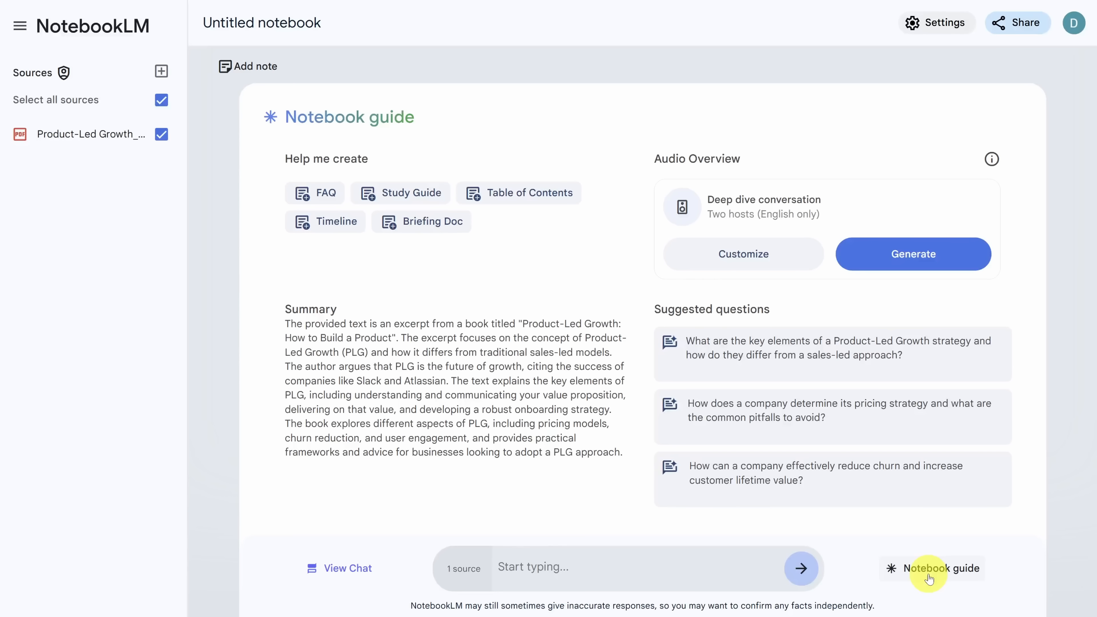
pyautogui.moveTo(433, 231)
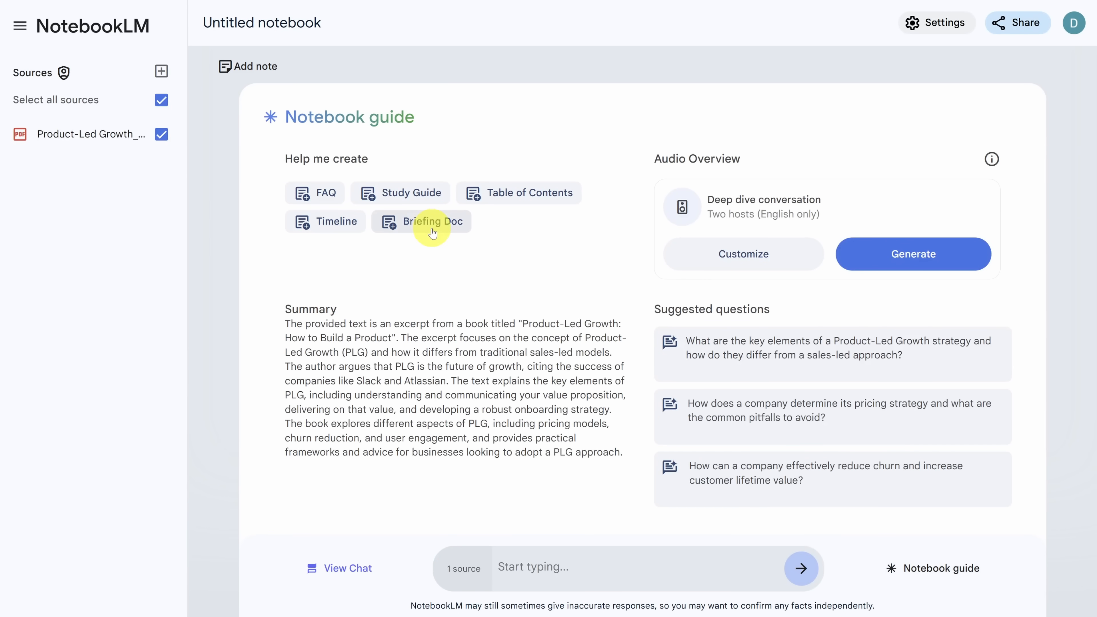
pyautogui.click(432, 221)
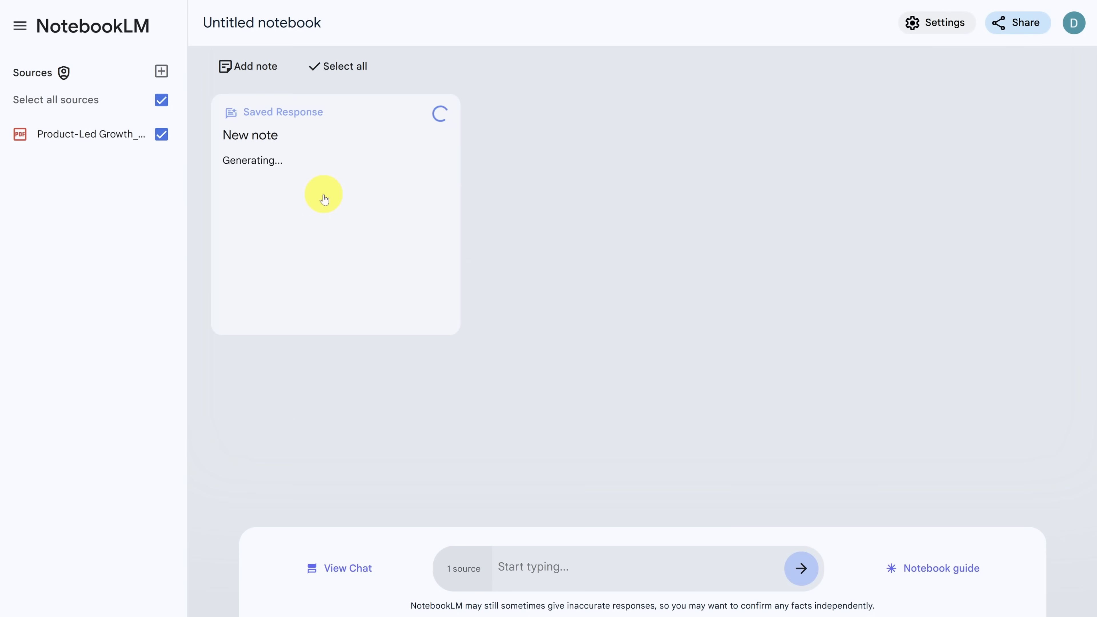
pyautogui.click(324, 197)
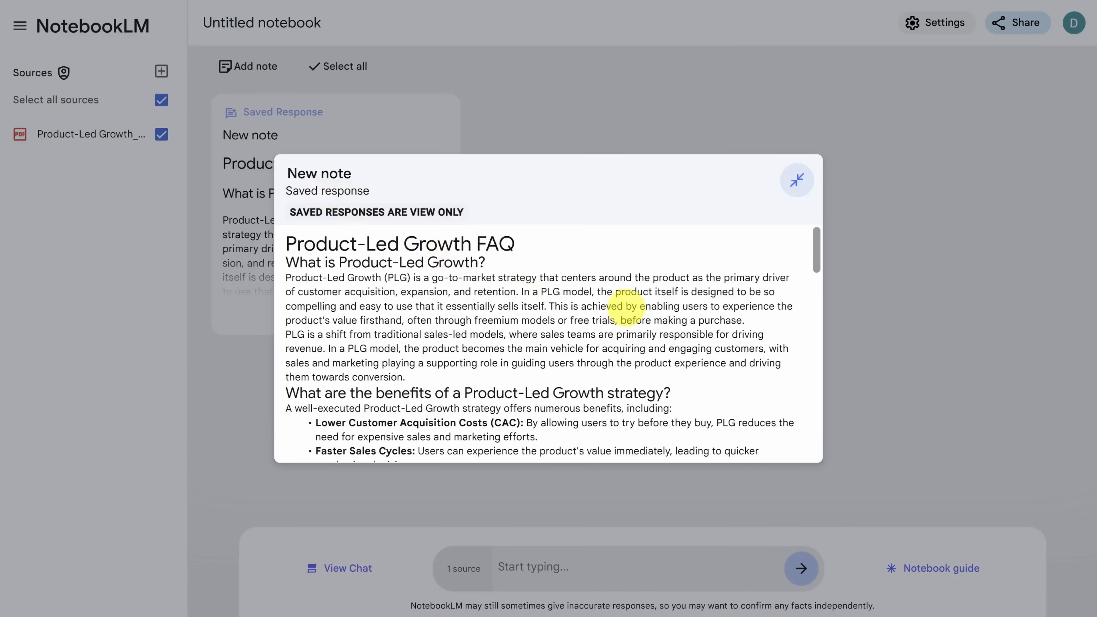
pyautogui.scroll(-3)
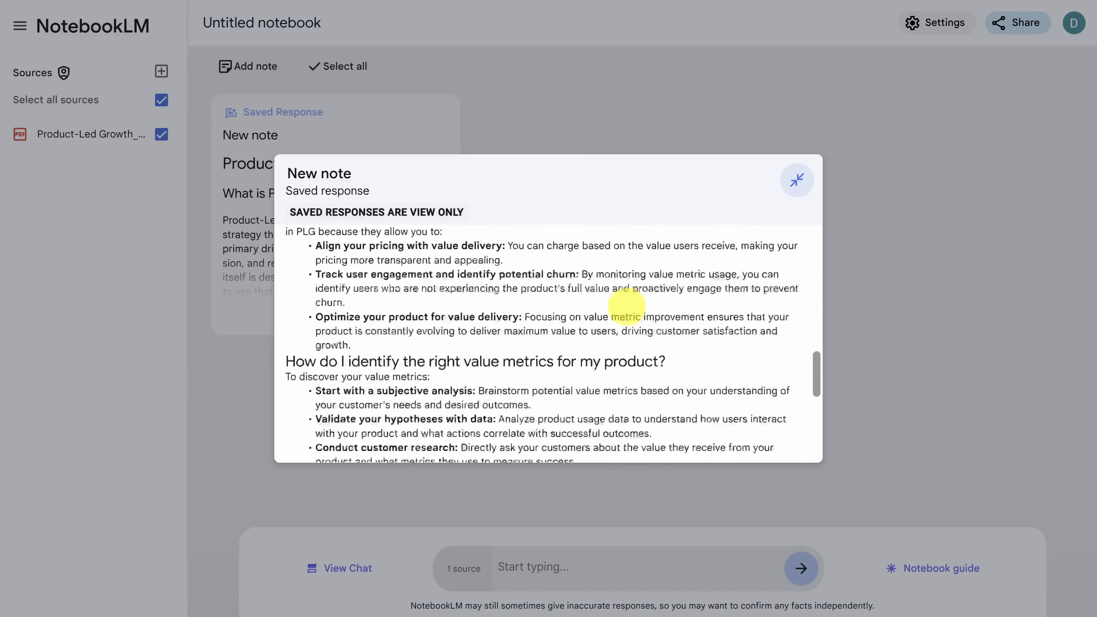
pyautogui.click(797, 180)
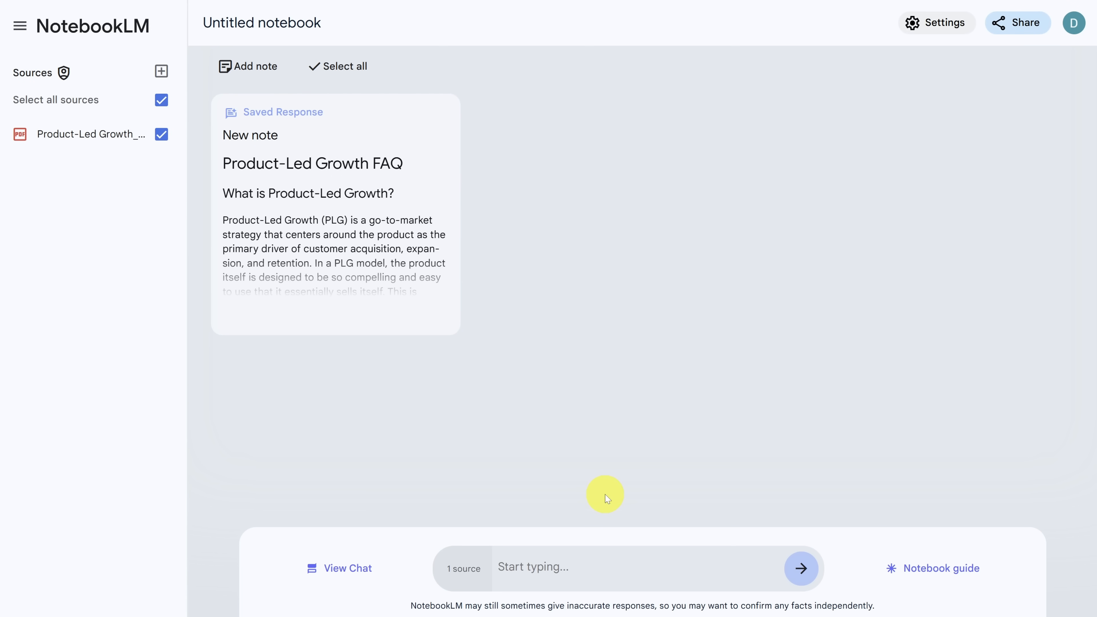
# - Add the Kevin Cookie Company website as a second source alongside the PDF
pyautogui.click(162, 71)
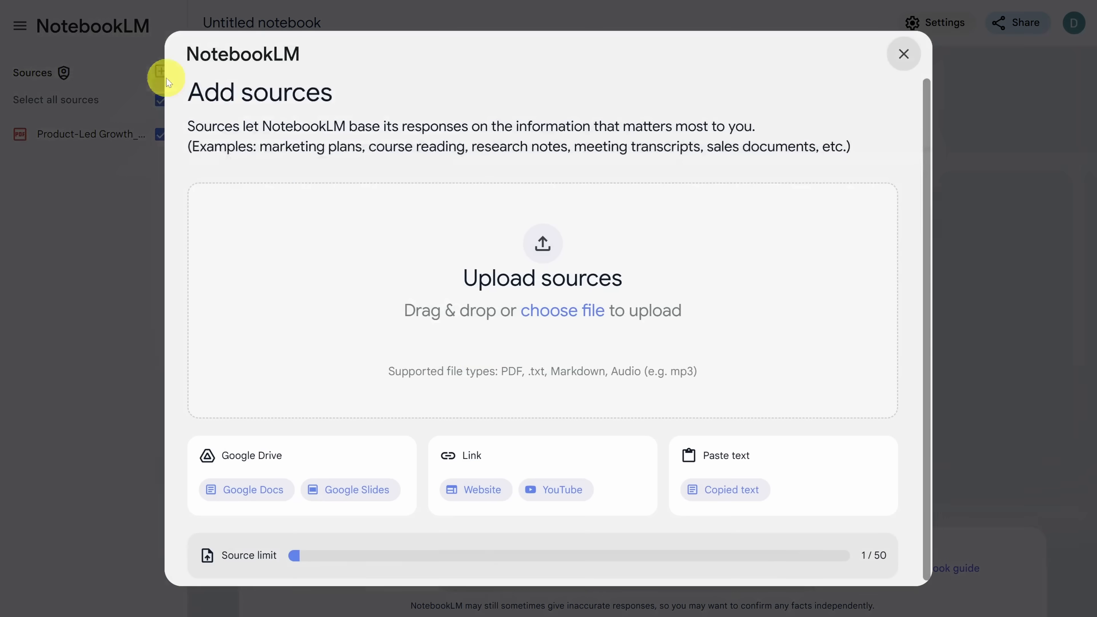
pyautogui.click(475, 489)
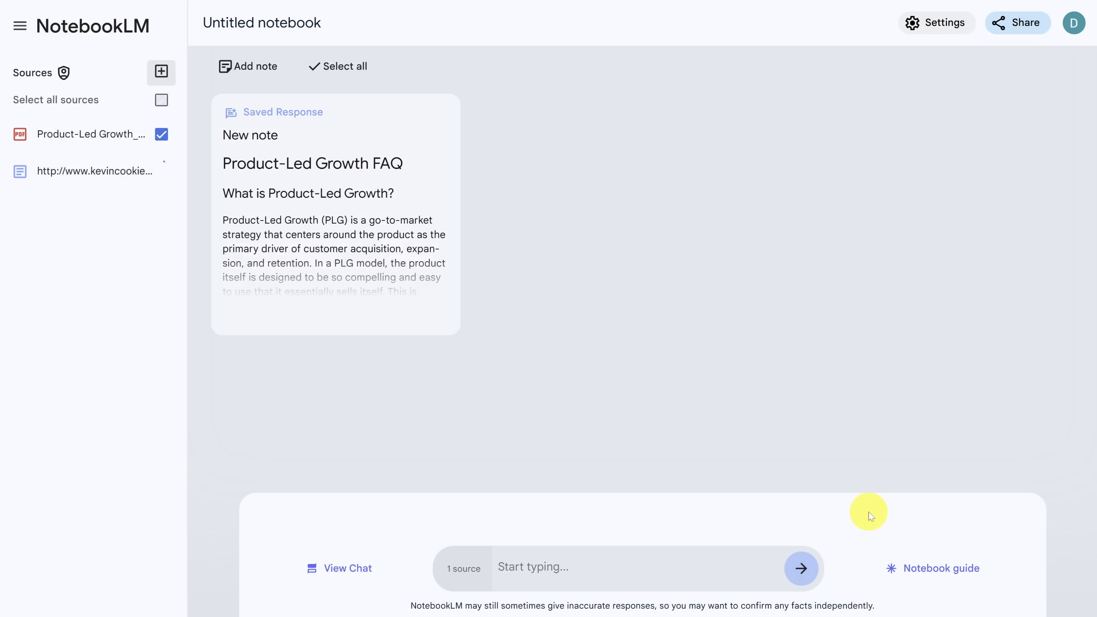
pyautogui.click(941, 568)
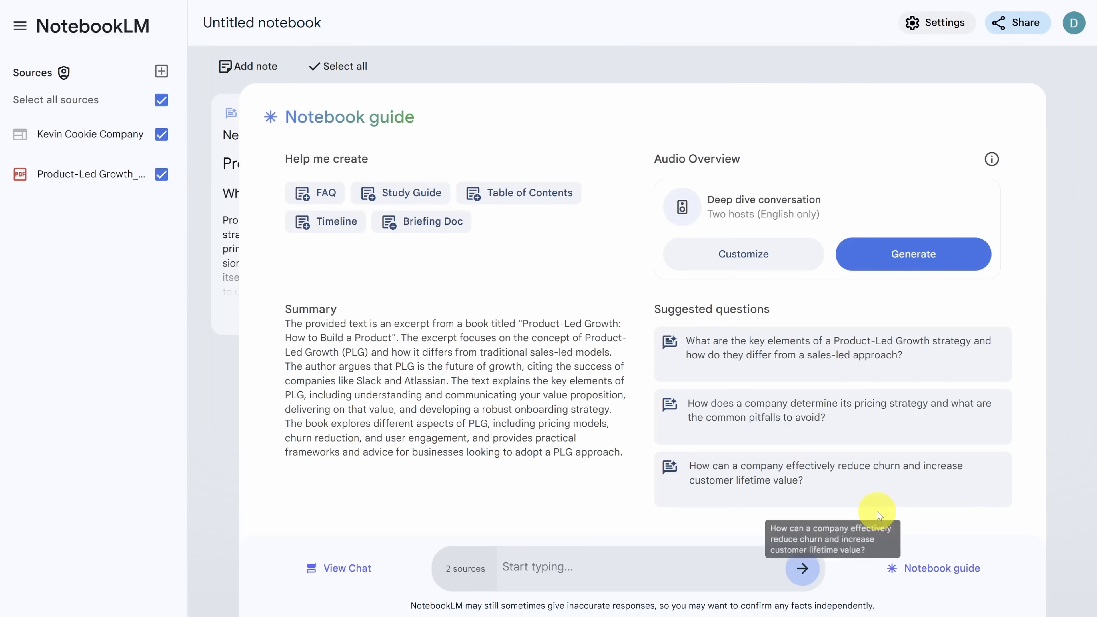
pyautogui.moveTo(908, 199)
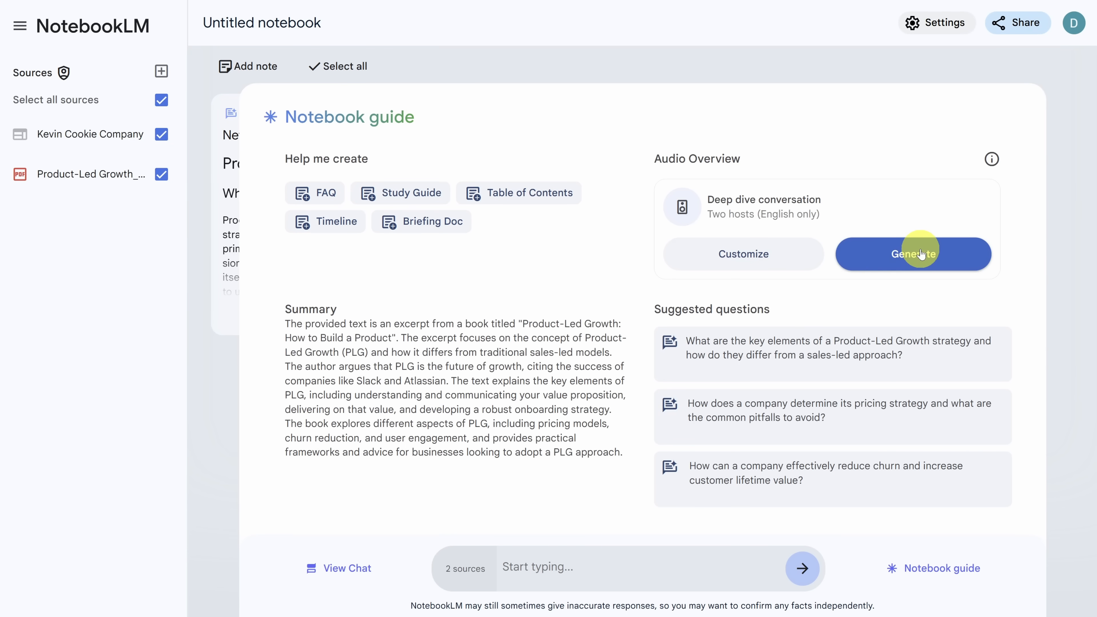
# - Generate a 10-20 minute audio overview focused on practical first tactics for the Kevin Cookie Company
pyautogui.click(743, 253)
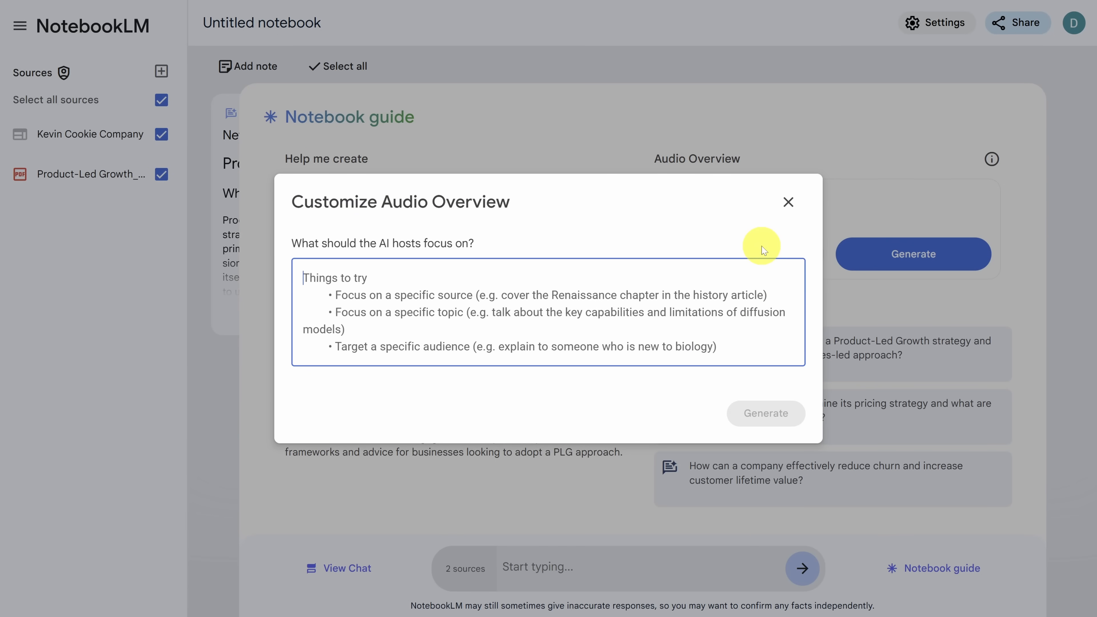
pyautogui.write('10 - 20 mins long, focus on the practical first tactics that the Kevin Cookie Company should perform to create an app which supports Product Led Growth')
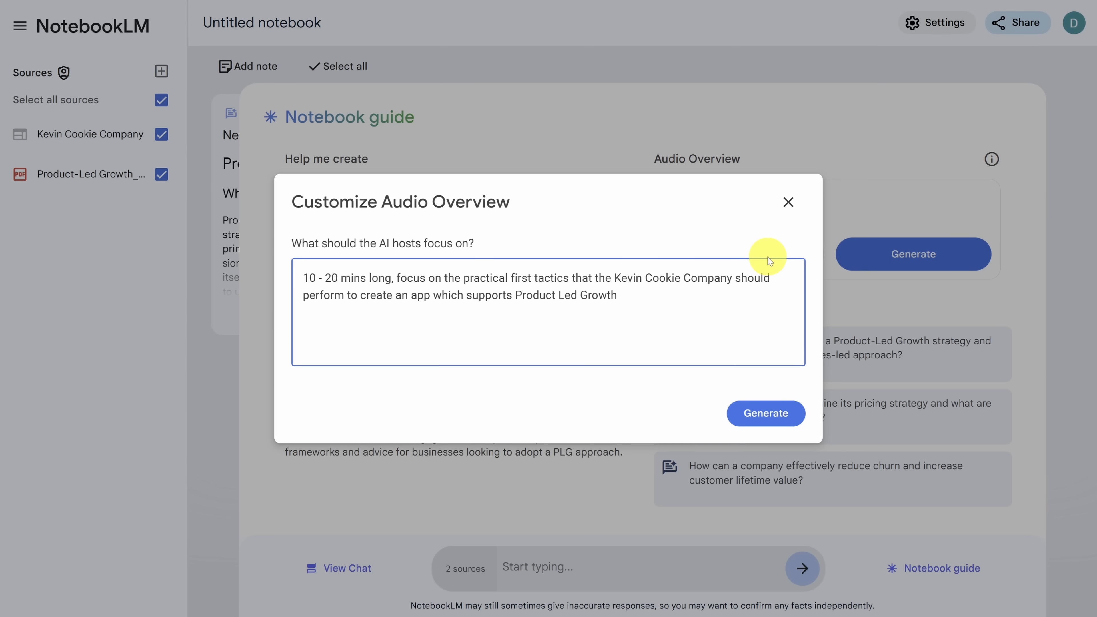
pyautogui.click(766, 413)
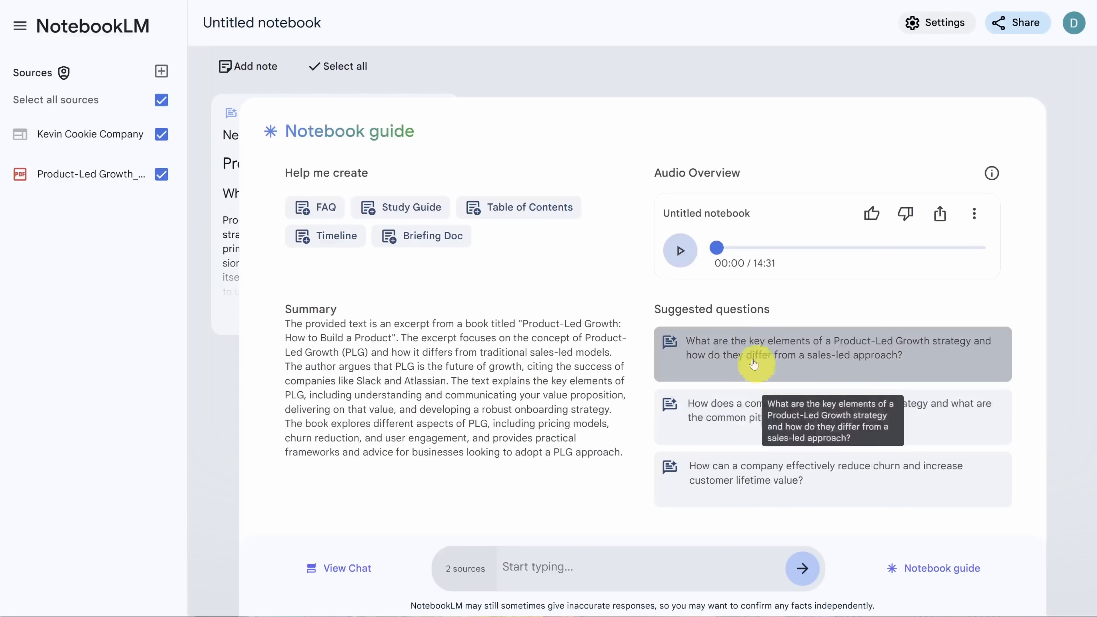
pyautogui.moveTo(679, 250)
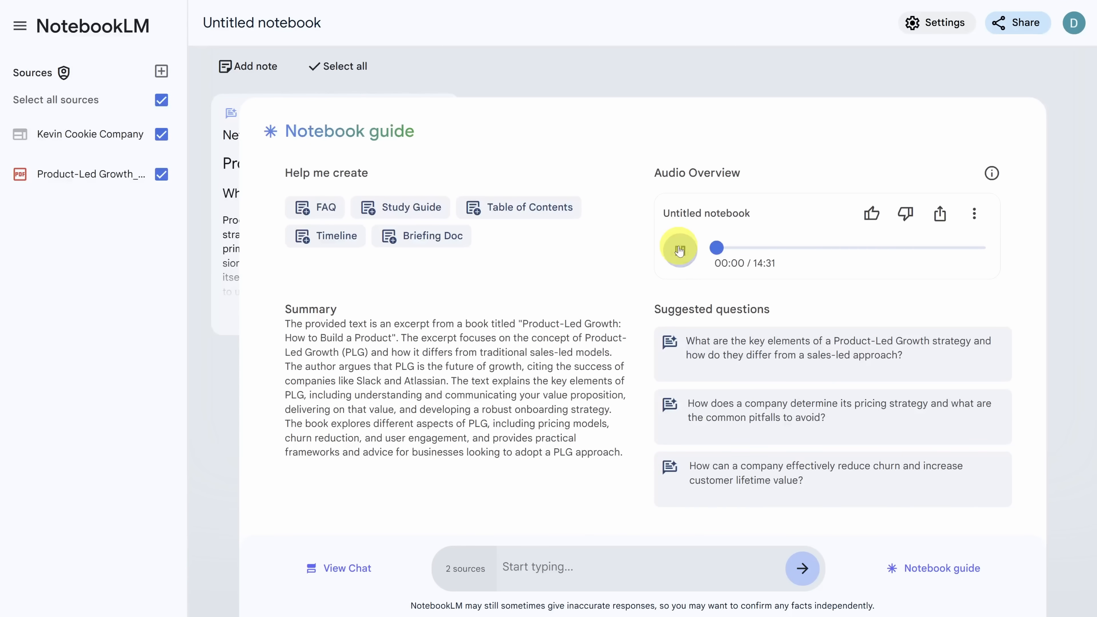
# - Play the first seconds of the audio overview, then pause it
pyautogui.click(680, 249)
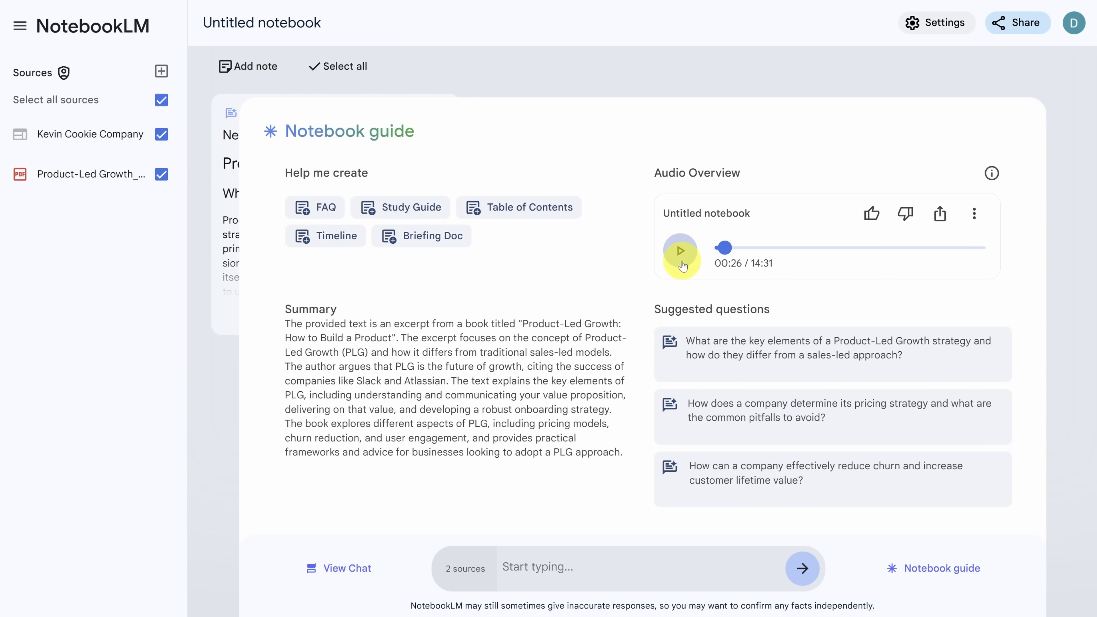
pyautogui.click(161, 70)
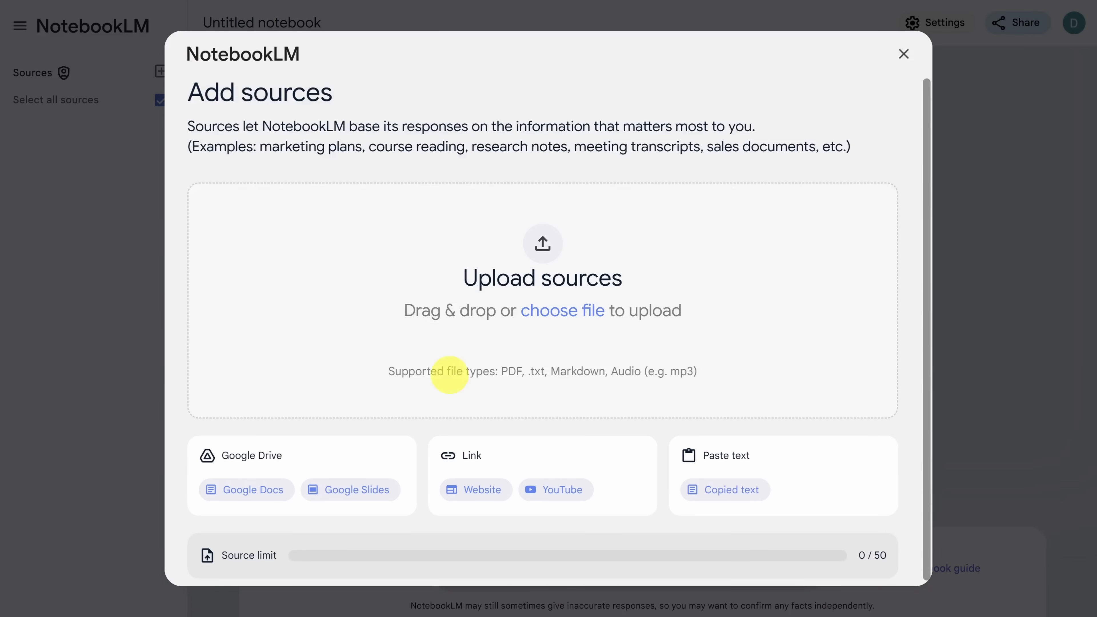
# - Choose YouTube as the source type and ready the link field for SI joint pain videos
pyautogui.click(556, 489)
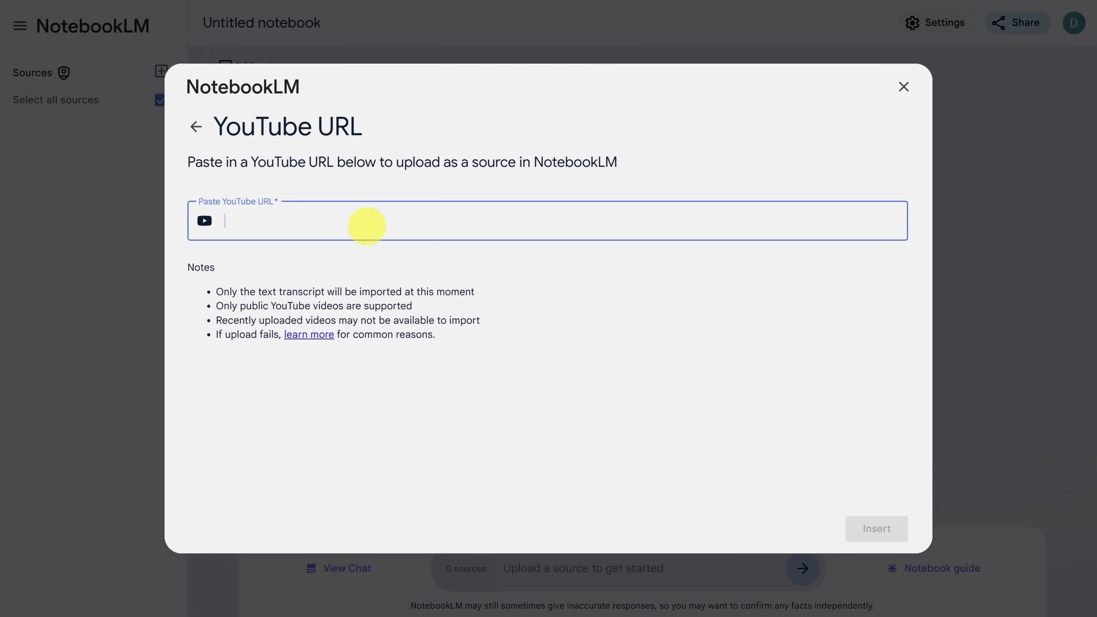
pyautogui.click(876, 528)
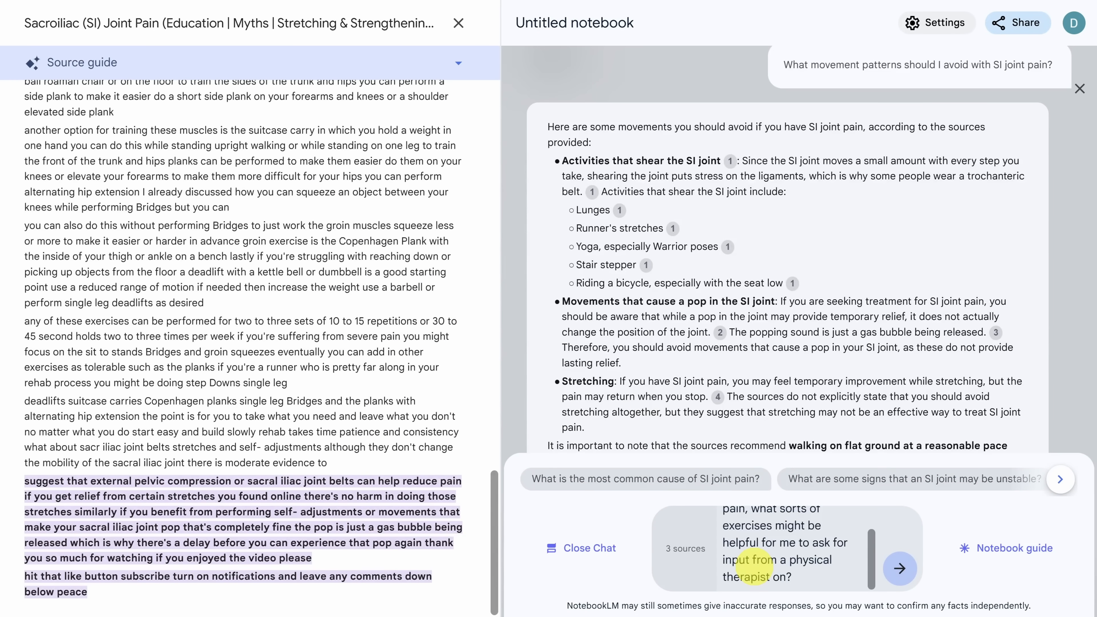
# - Ask which SI joint pain exercises to discuss with a therapist and read the cited answer
pyautogui.click(900, 569)
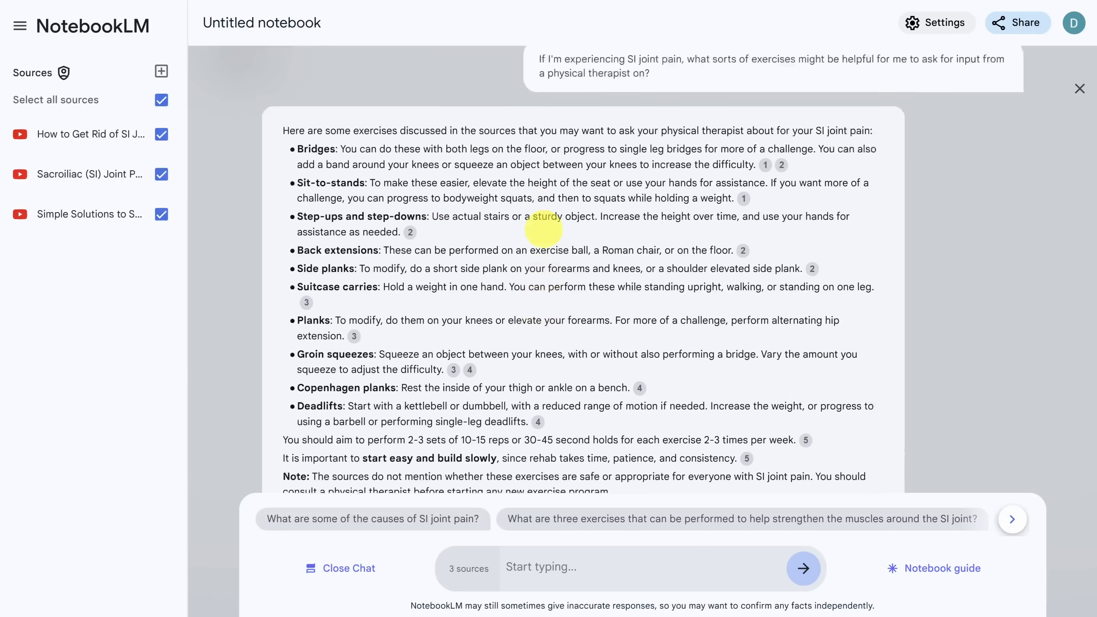
pyautogui.scroll(-3)
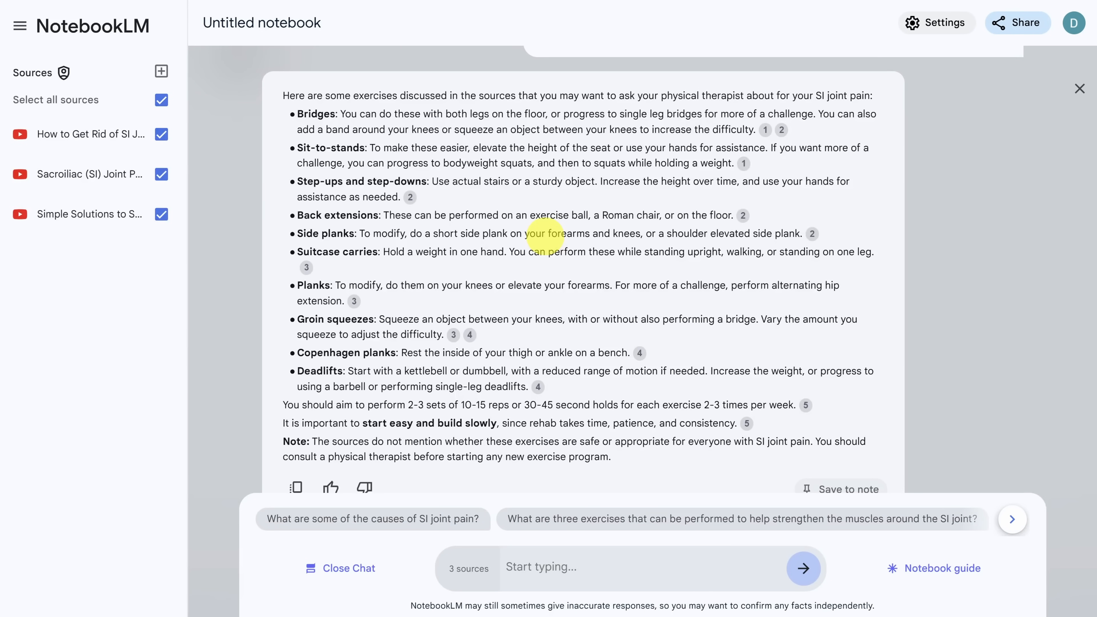
pyautogui.click(161, 71)
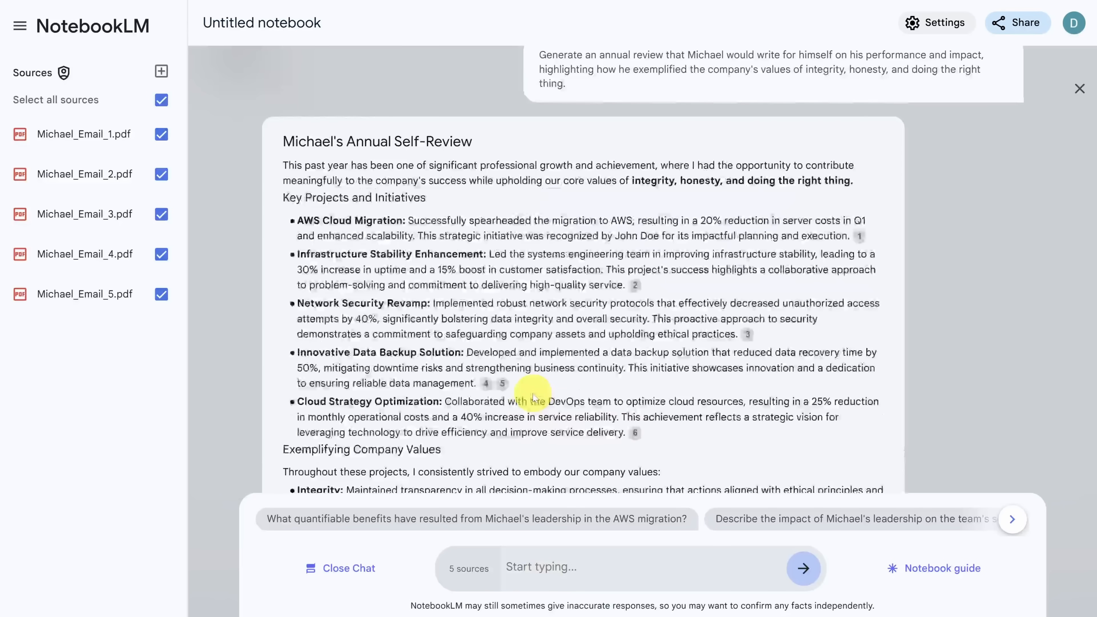
# - Send the annual self-review prompt in the email-PDF notebook's chat
pyautogui.click(161, 71)
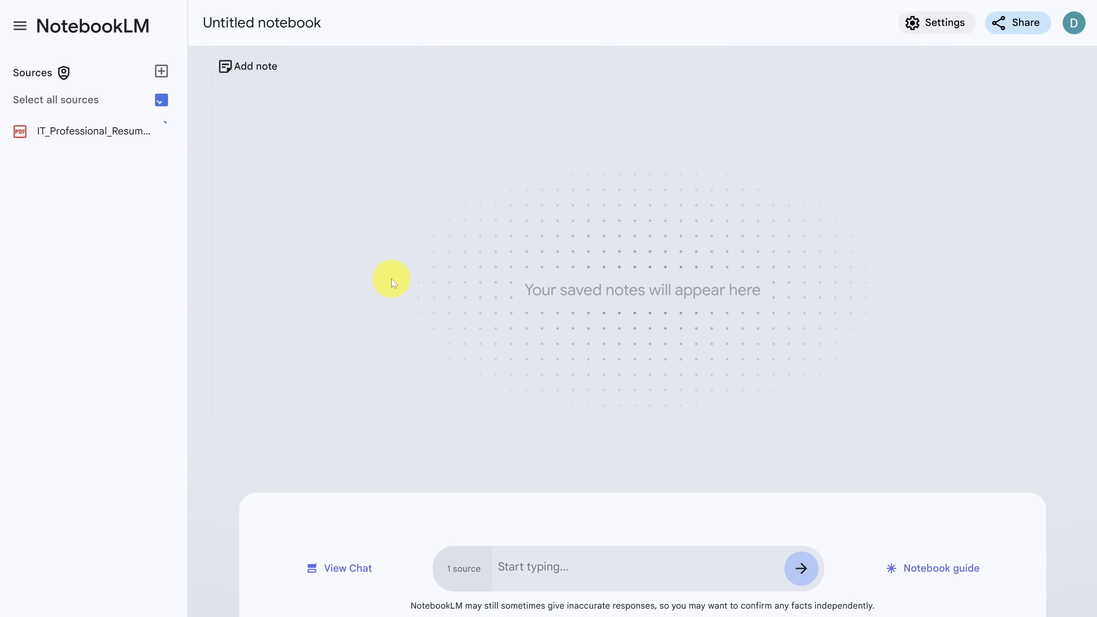
# - Customize the audio overview to tell Michael's professional accomplishments to a hiring manager
pyautogui.click(941, 568)
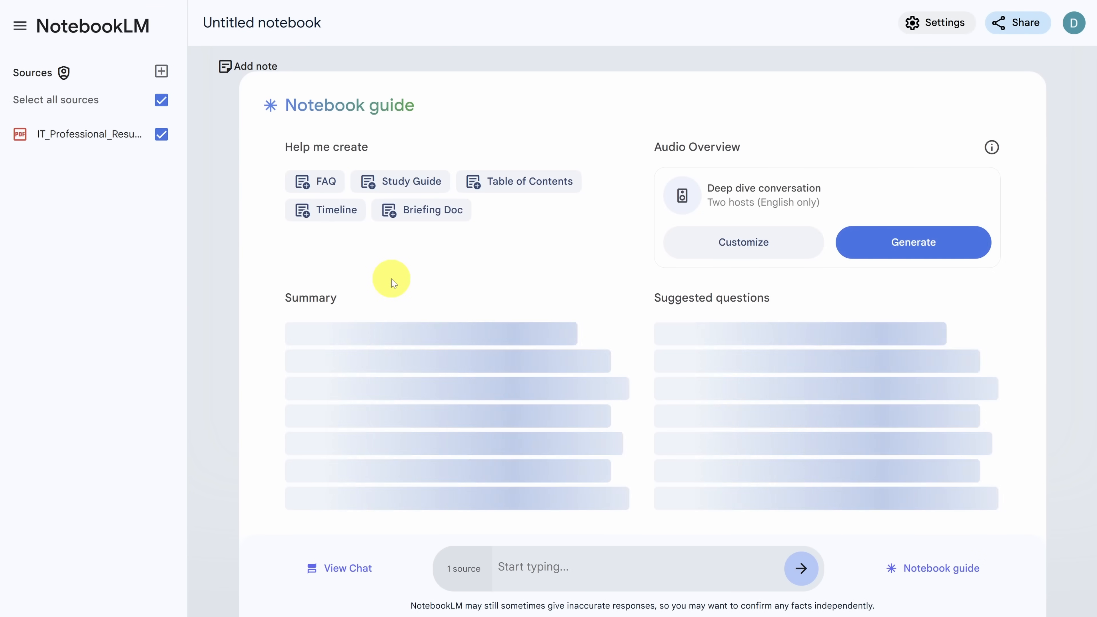
pyautogui.click(743, 242)
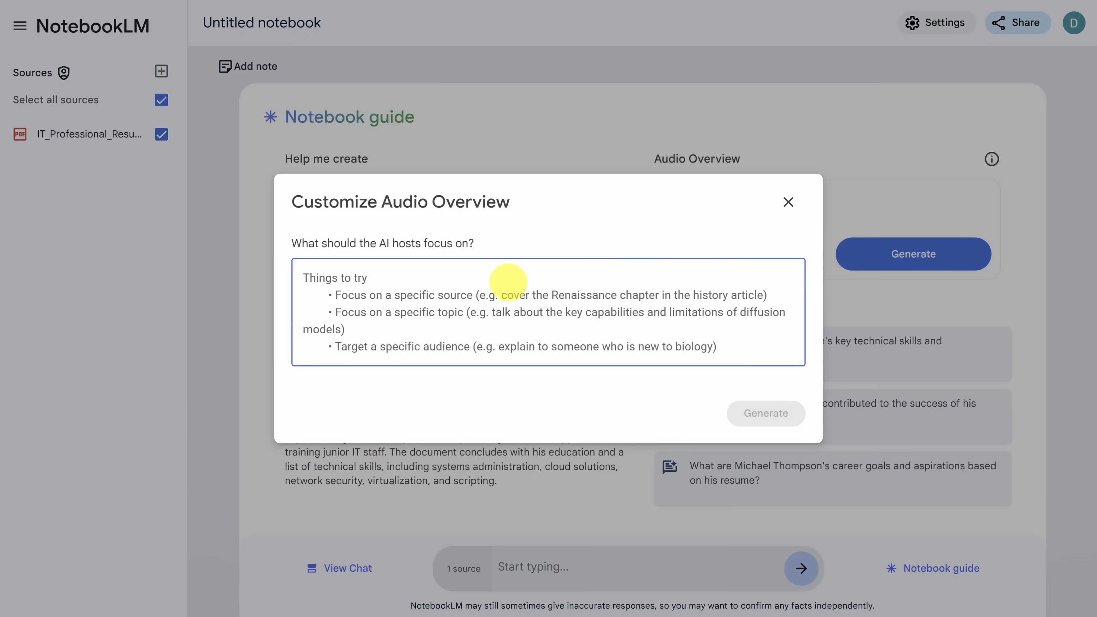
pyautogui.write("Tell the story of Michael's professional accomplishments to a hiring manager considering Michael for a position.")
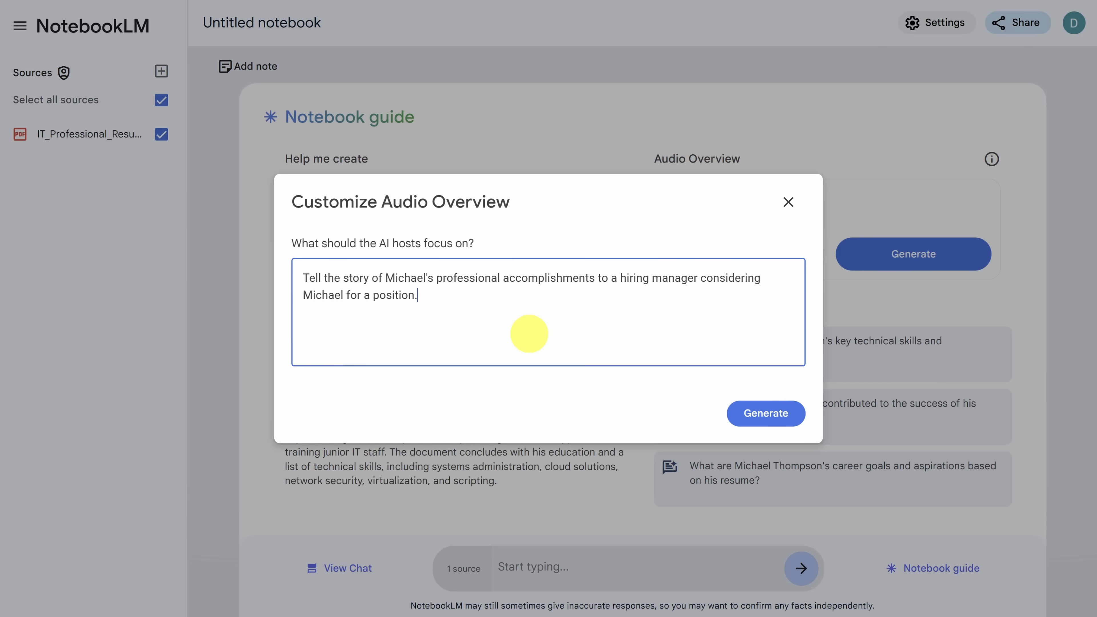
pyautogui.moveTo(695, 386)
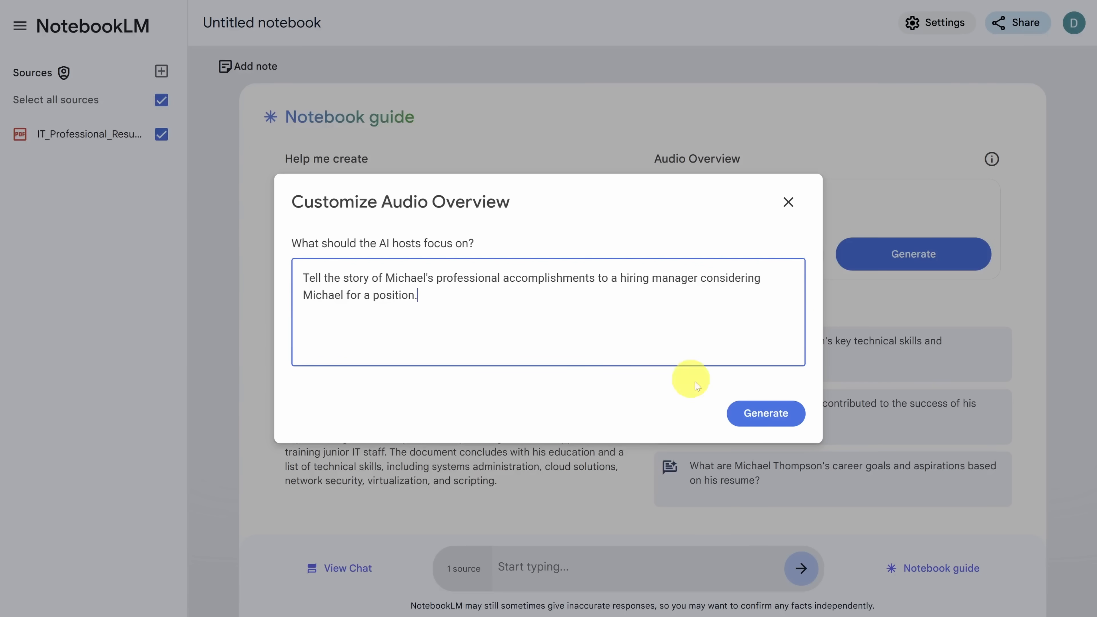